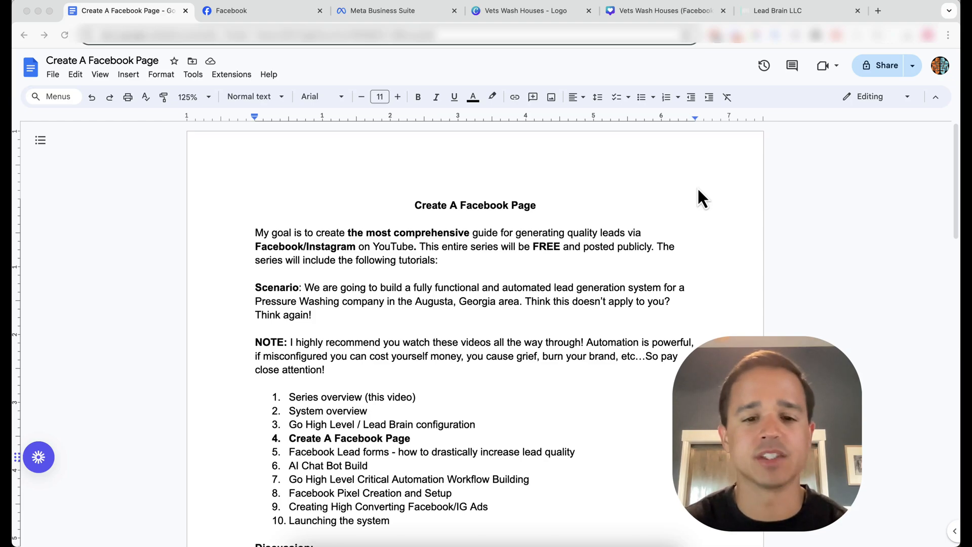
{"action": "mouse_move", "coordinate": [654, 256]}
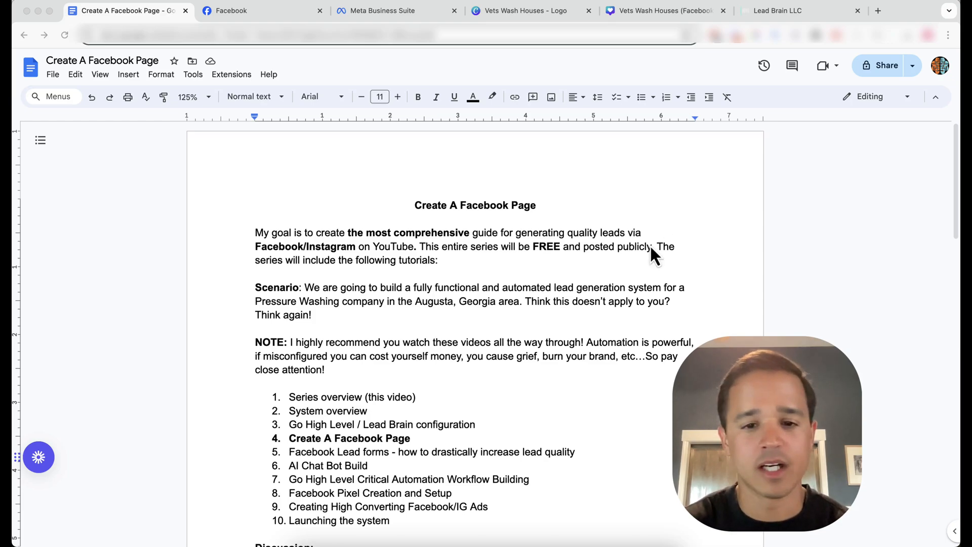
{"action": "mouse_move", "coordinate": [593, 308]}
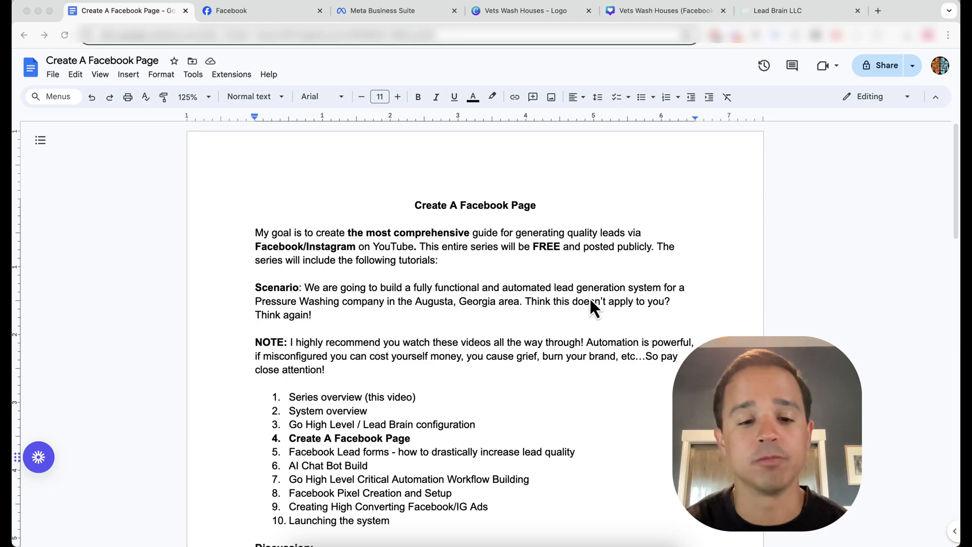
Scroll down through the guide's Discussion list to its end
{"action": "scroll", "scroll_direction": "down", "scroll_amount": 3}
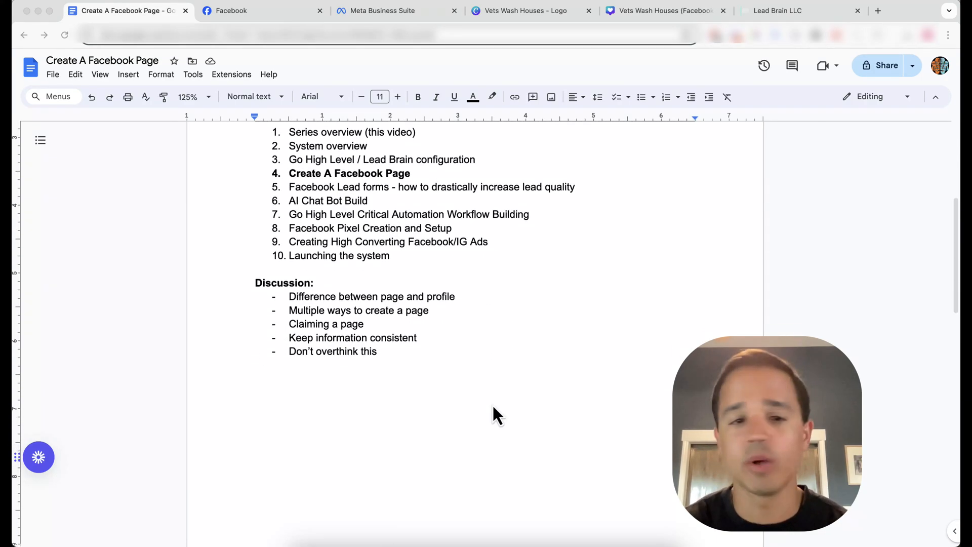
{"action": "scroll", "scroll_direction": "down", "scroll_amount": 3}
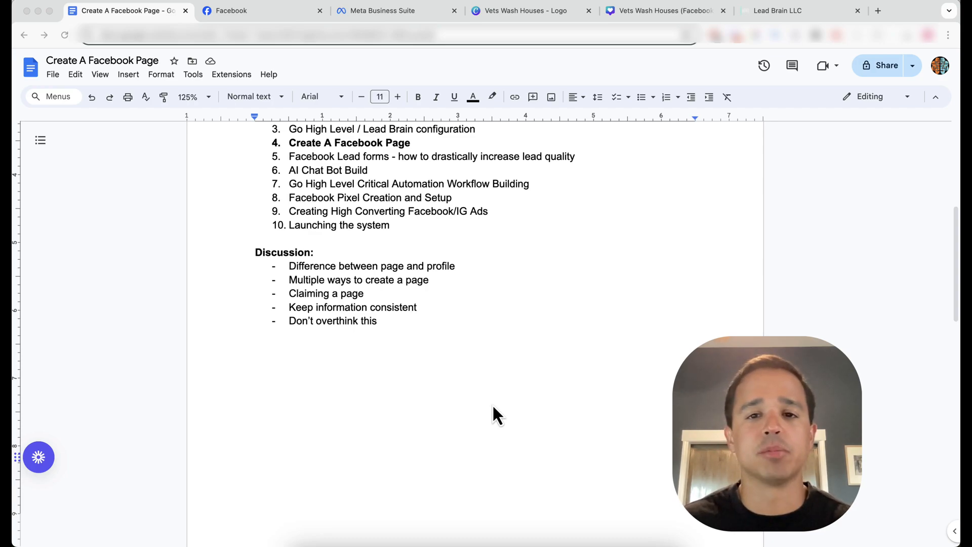
{"action": "mouse_move", "coordinate": [421, 289]}
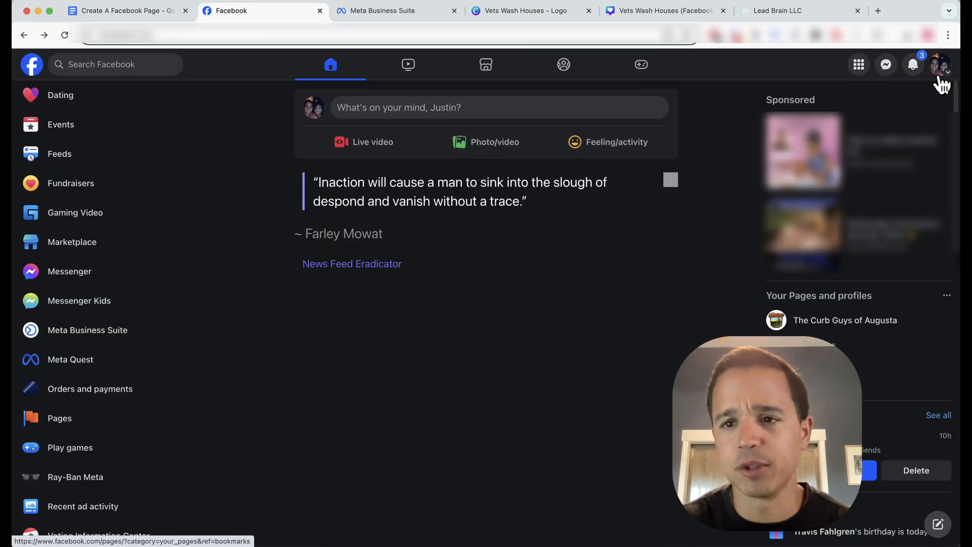
Reach the Pages you manage list, peek at the Create new Page form, and back out of it
{"action": "left_click", "coordinate": [938, 64]}
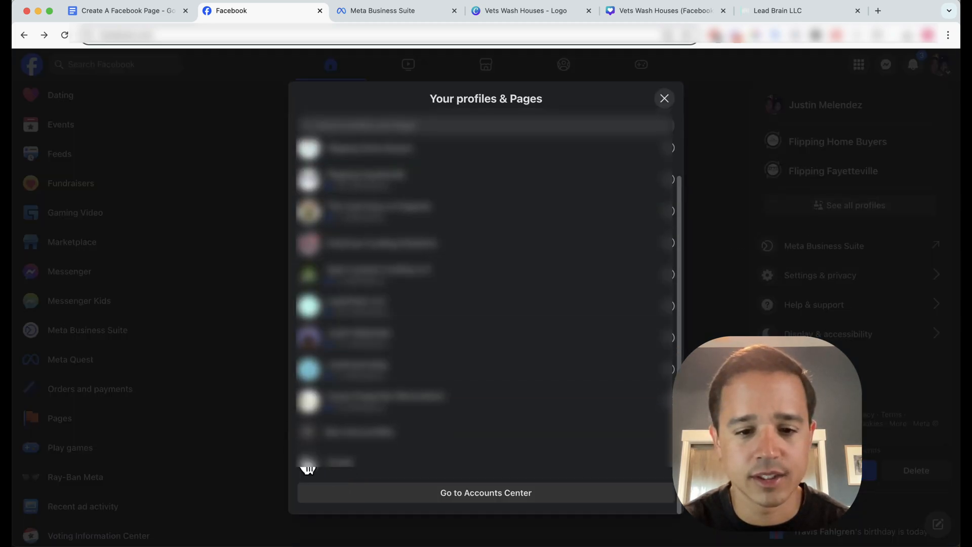
{"action": "left_click", "coordinate": [663, 99]}
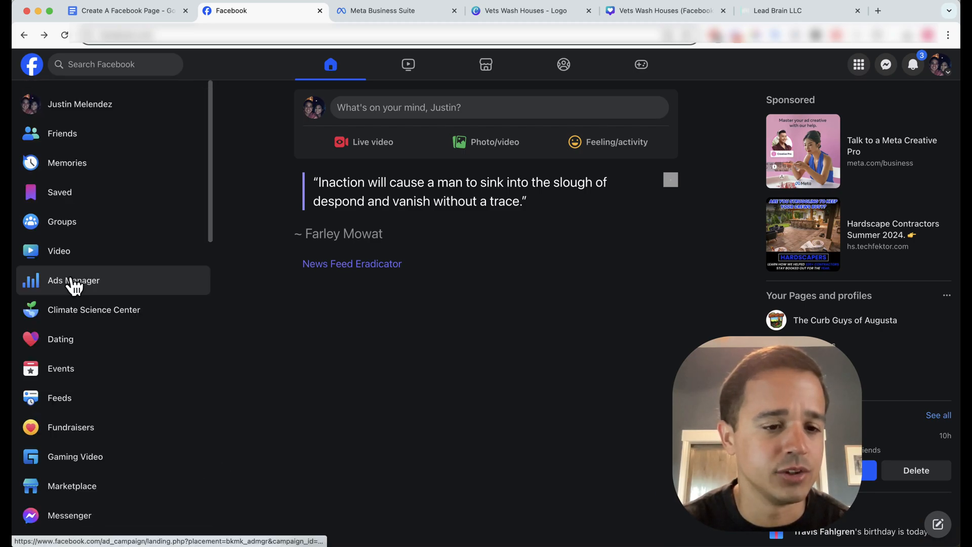
{"action": "scroll", "scroll_direction": "down", "scroll_amount": 3}
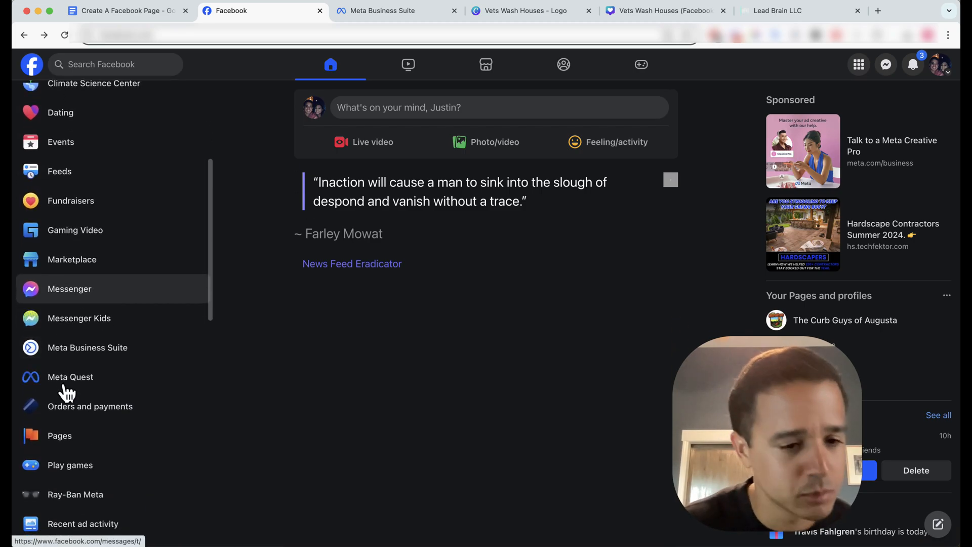
{"action": "left_click", "coordinate": [60, 435]}
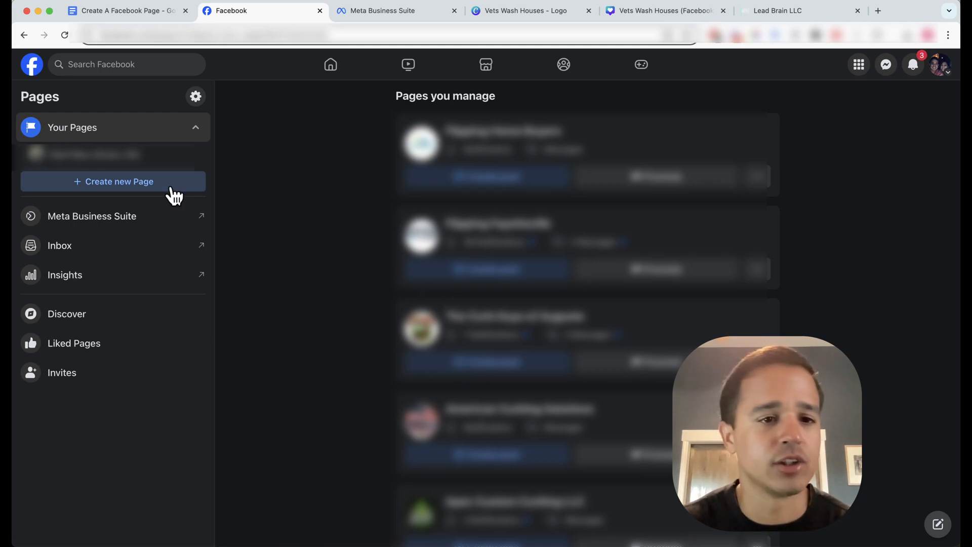
{"action": "left_click", "coordinate": [114, 182]}
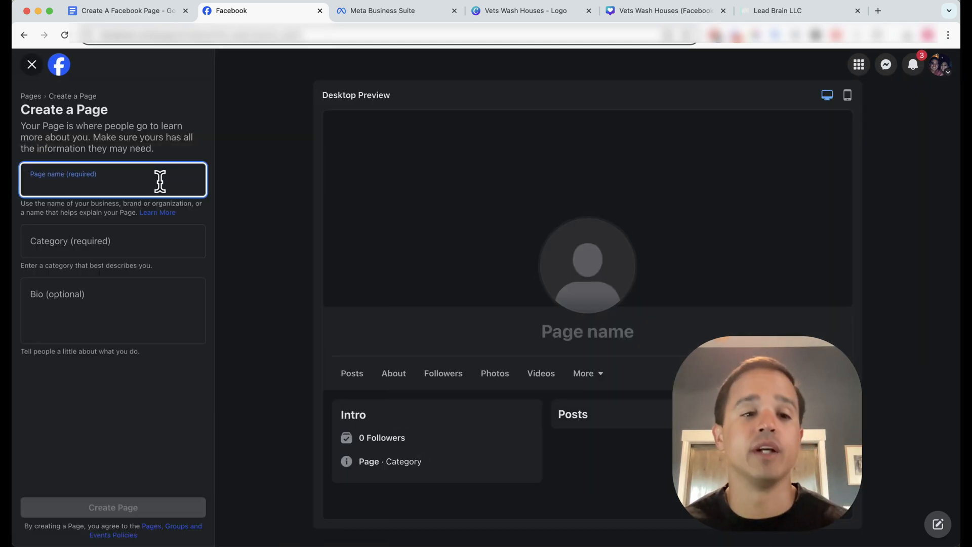
{"action": "left_click", "coordinate": [31, 64]}
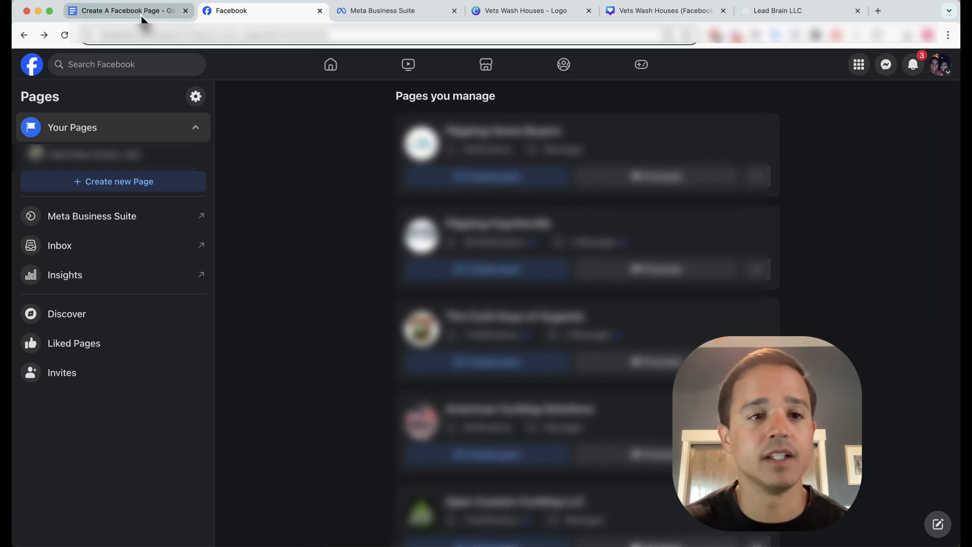
Return to the Create A Facebook Page guide tab, then switch to the Meta business login tab
{"action": "left_click", "coordinate": [129, 10]}
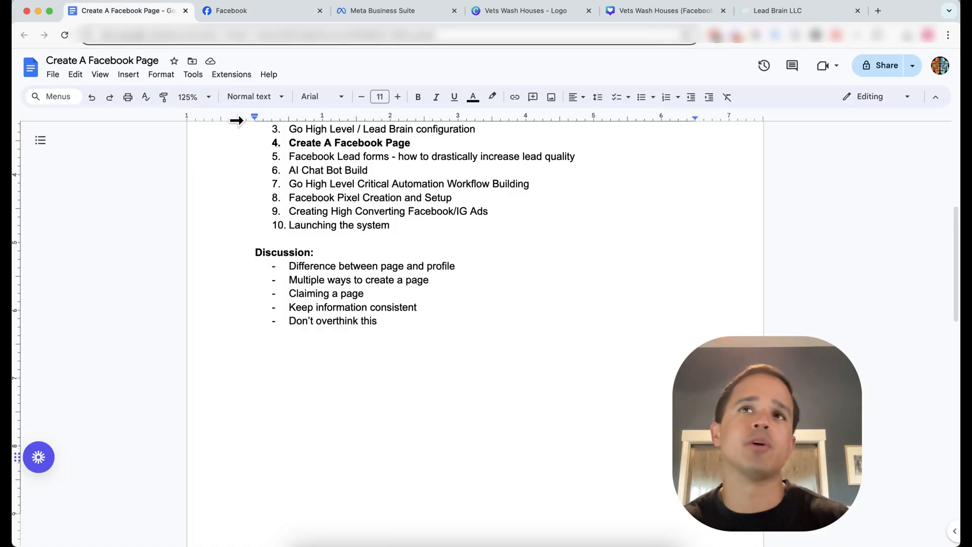
{"action": "mouse_move", "coordinate": [253, 117]}
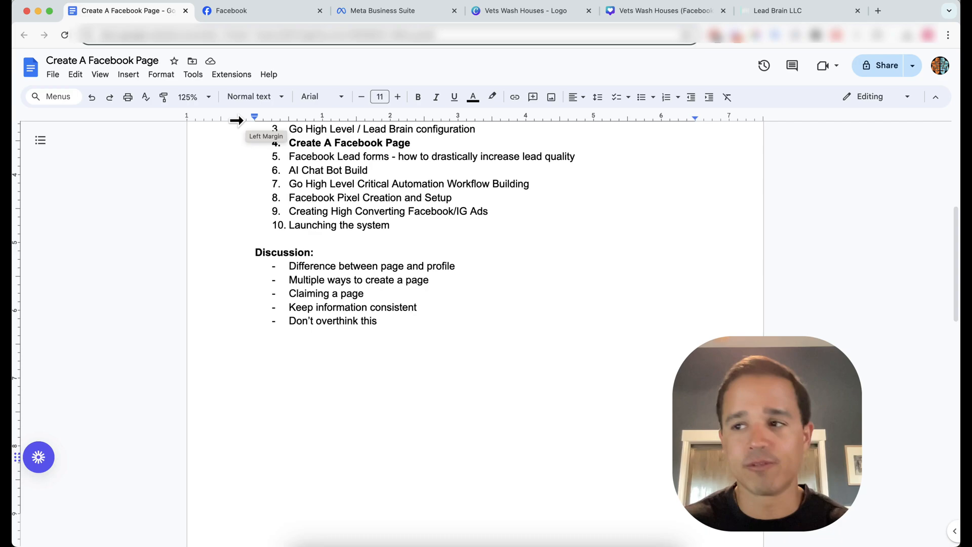
{"action": "left_click", "coordinate": [231, 10]}
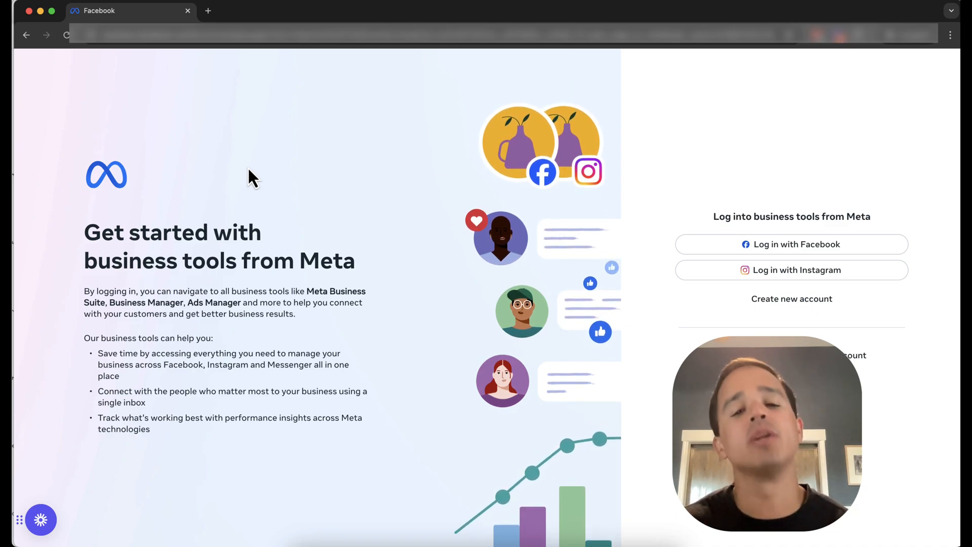
{"action": "mouse_move", "coordinate": [142, 168]}
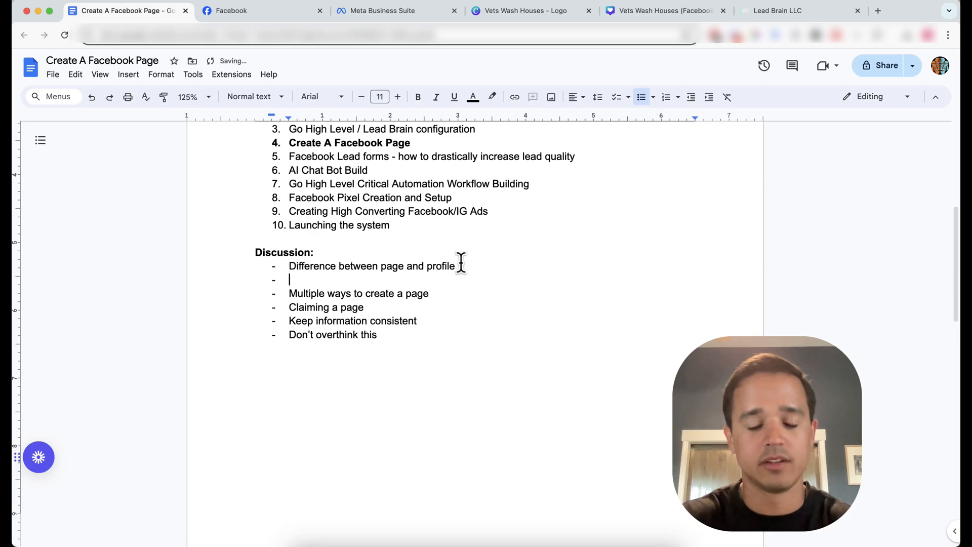
{"action": "type", "text": "https"}
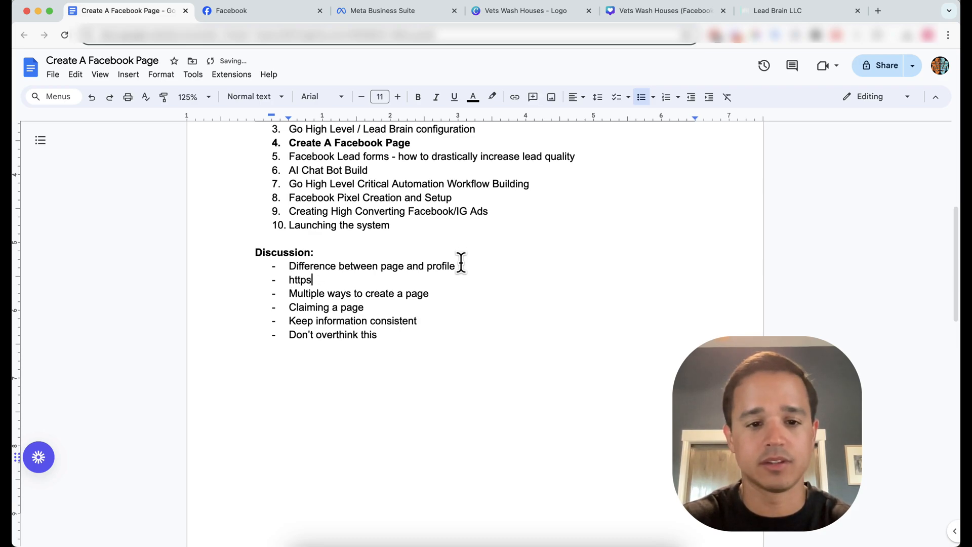
{"action": "type", "text": "://business."}
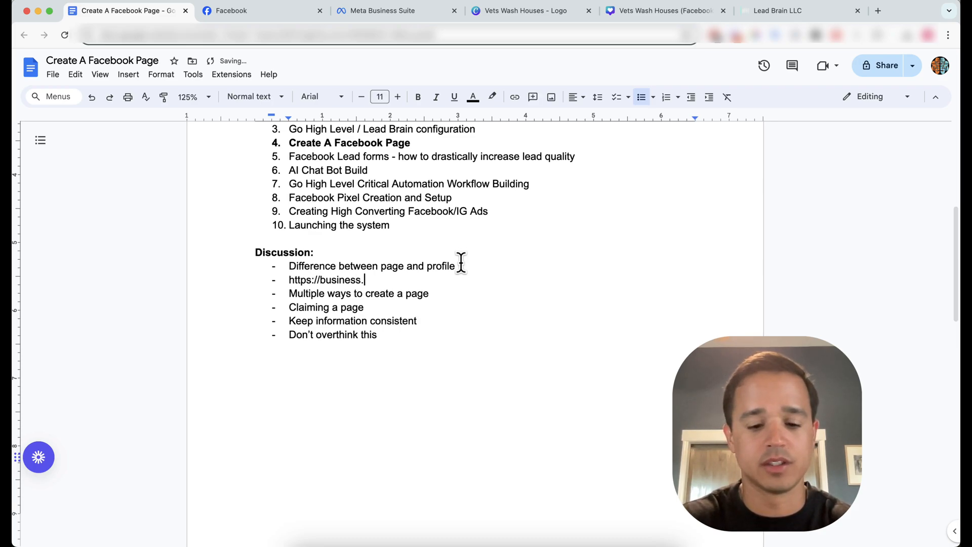
{"action": "type", "text": "facebook."}
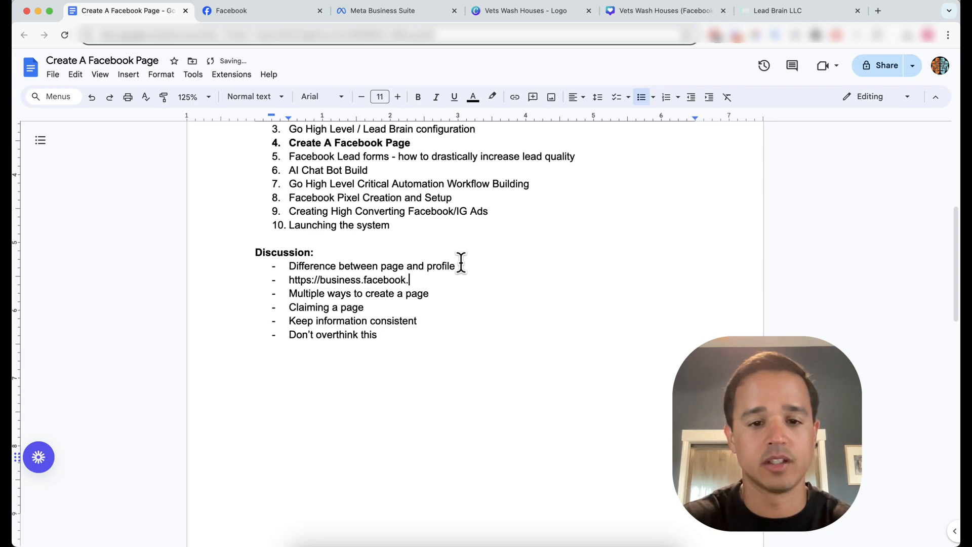
{"action": "type", "text": "com"}
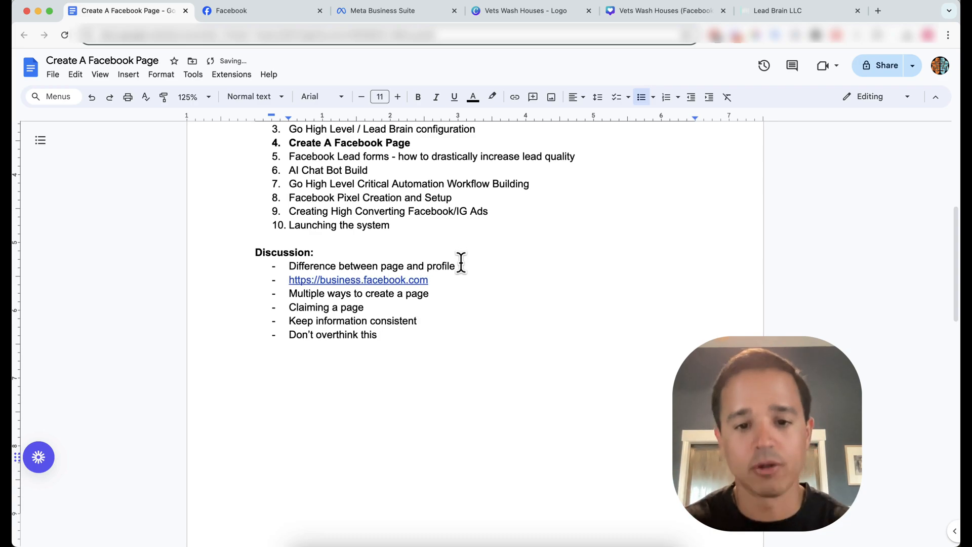
{"action": "mouse_move", "coordinate": [396, 295]}
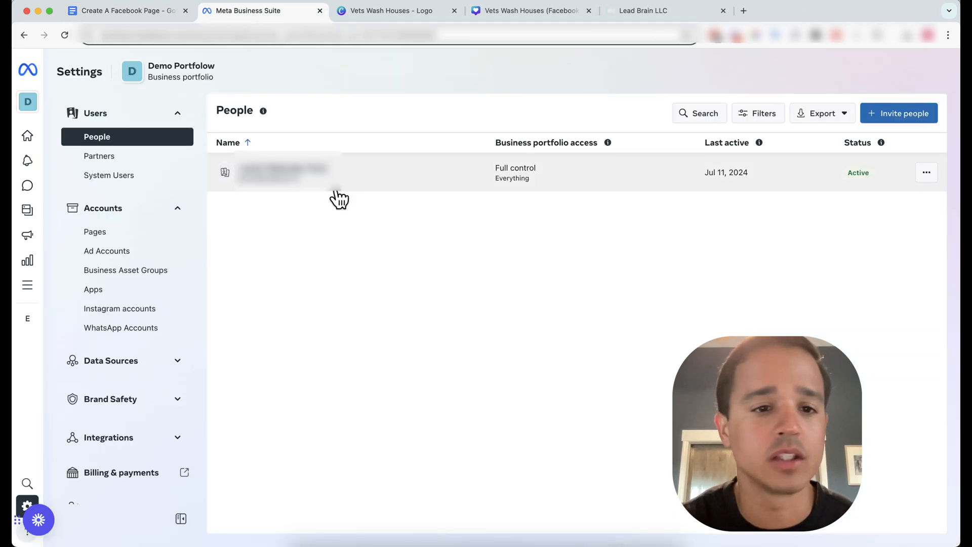
{"action": "mouse_move", "coordinate": [236, 74]}
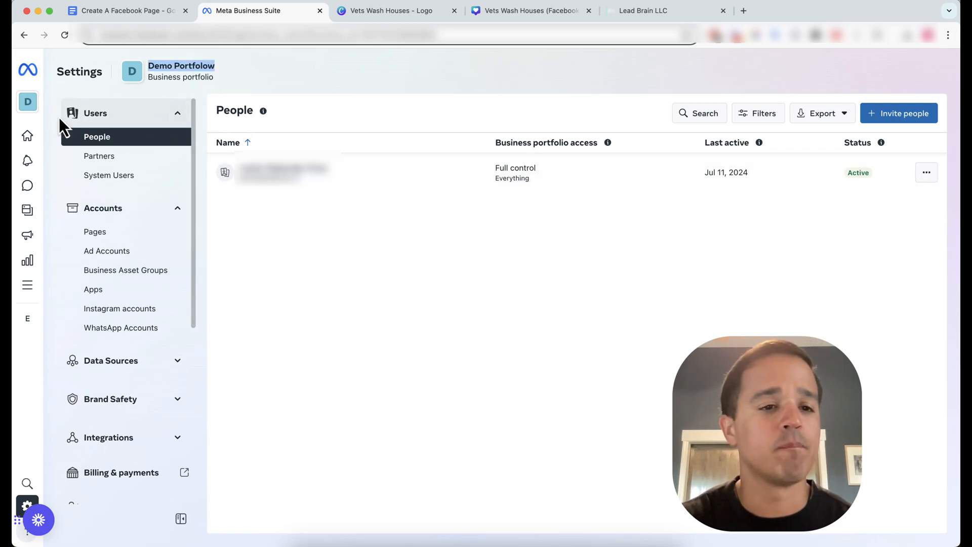
Reach the Demo Portfolow People settings and dismiss the Invite people form without adding anyone
{"action": "left_click", "coordinate": [28, 69]}
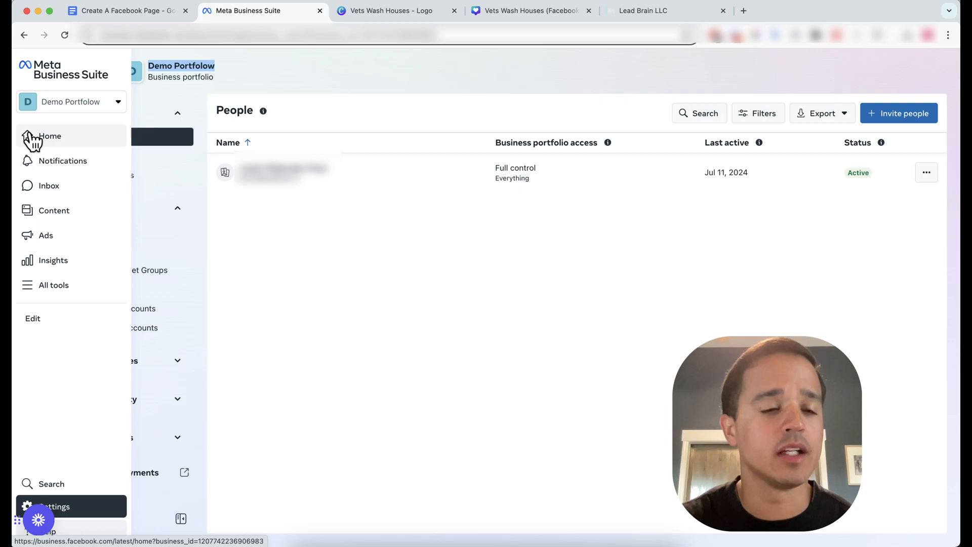
{"action": "left_click", "coordinate": [49, 135]}
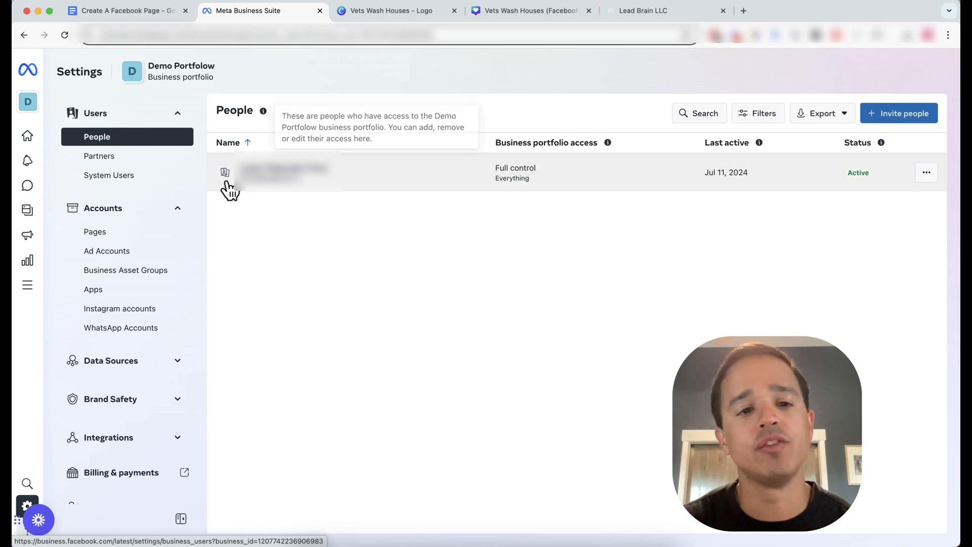
{"action": "mouse_move", "coordinate": [332, 199]}
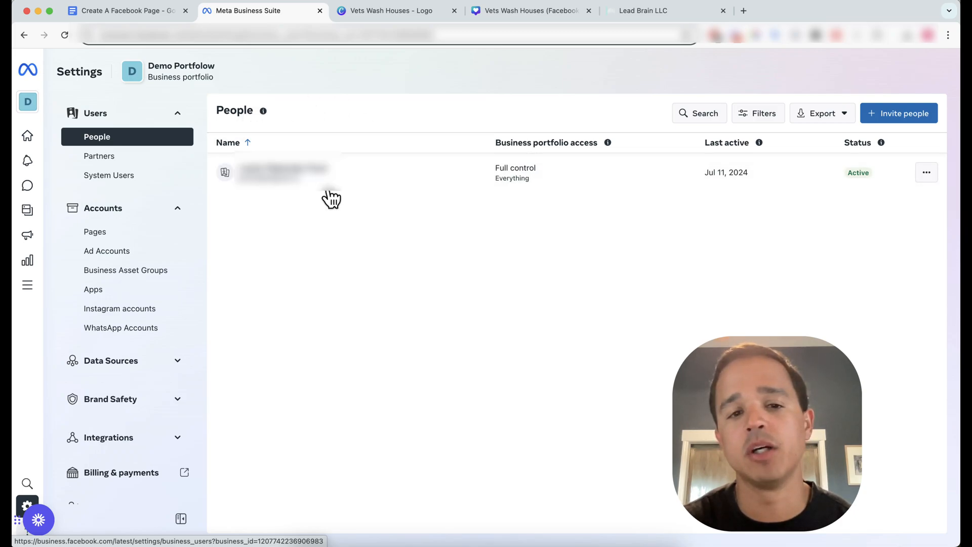
{"action": "mouse_move", "coordinate": [414, 241]}
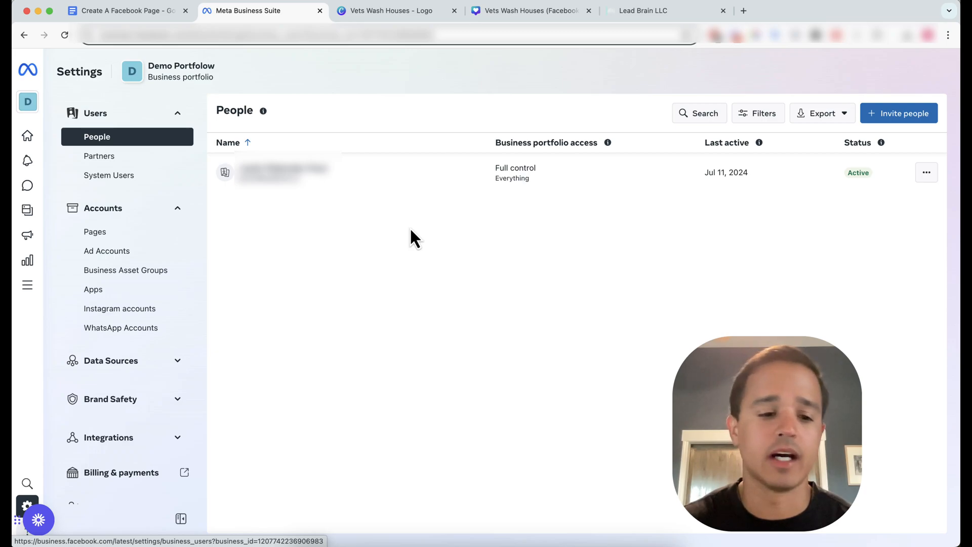
{"action": "mouse_move", "coordinate": [432, 213]}
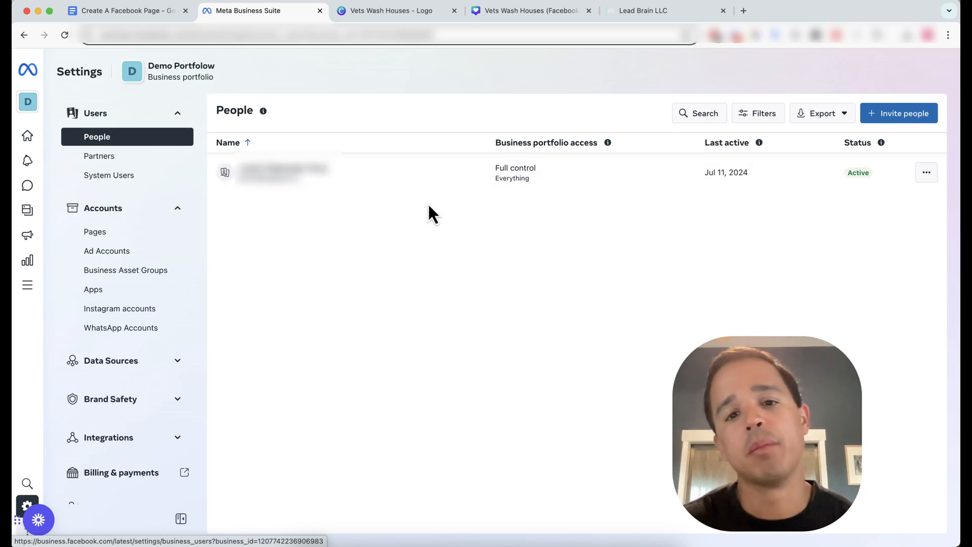
{"action": "mouse_move", "coordinate": [546, 179]}
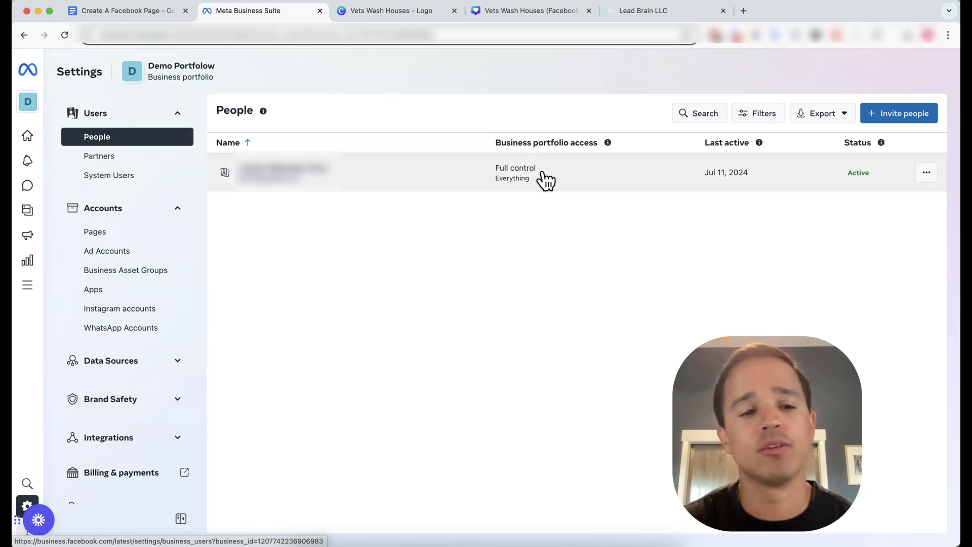
{"action": "mouse_move", "coordinate": [852, 128]}
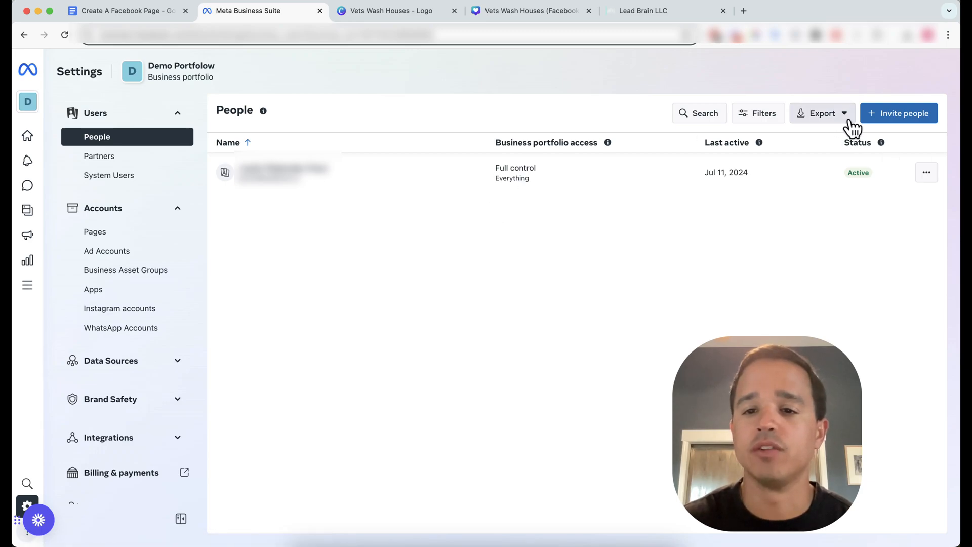
{"action": "left_click", "coordinate": [898, 112]}
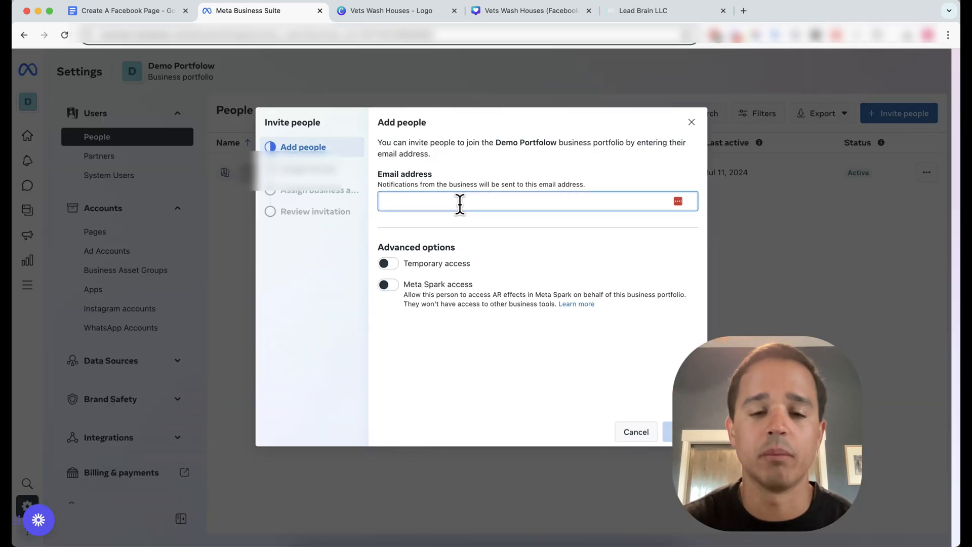
{"action": "mouse_move", "coordinate": [499, 164]}
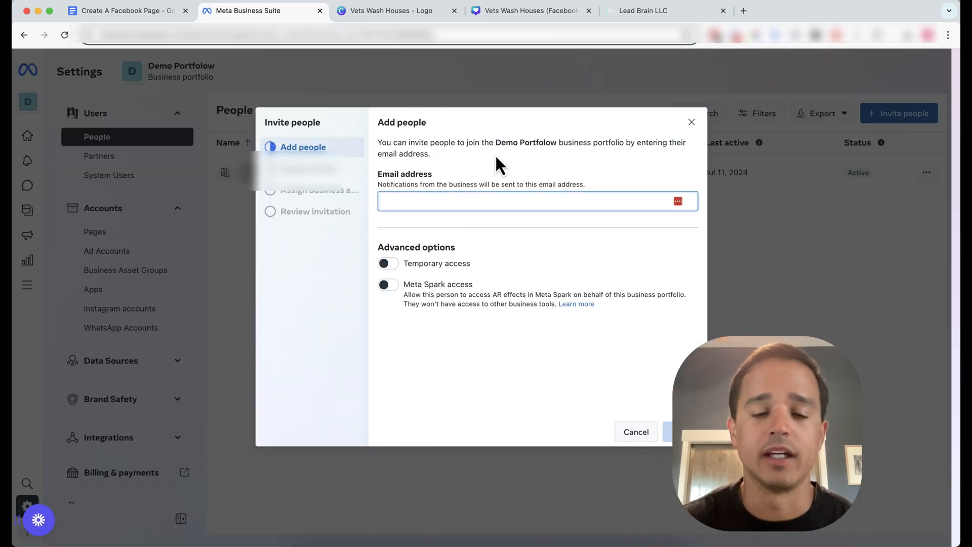
{"action": "left_click", "coordinate": [691, 121]}
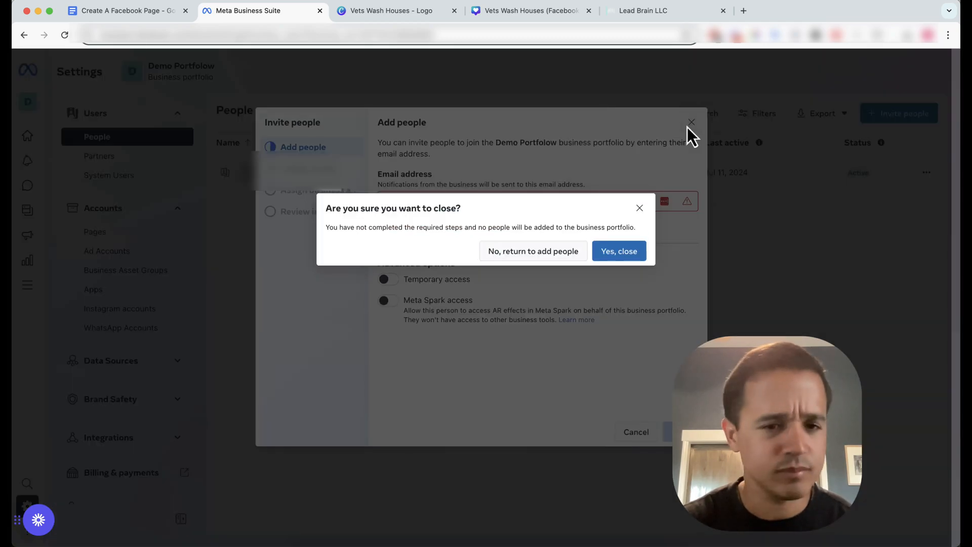
{"action": "left_click", "coordinate": [617, 251]}
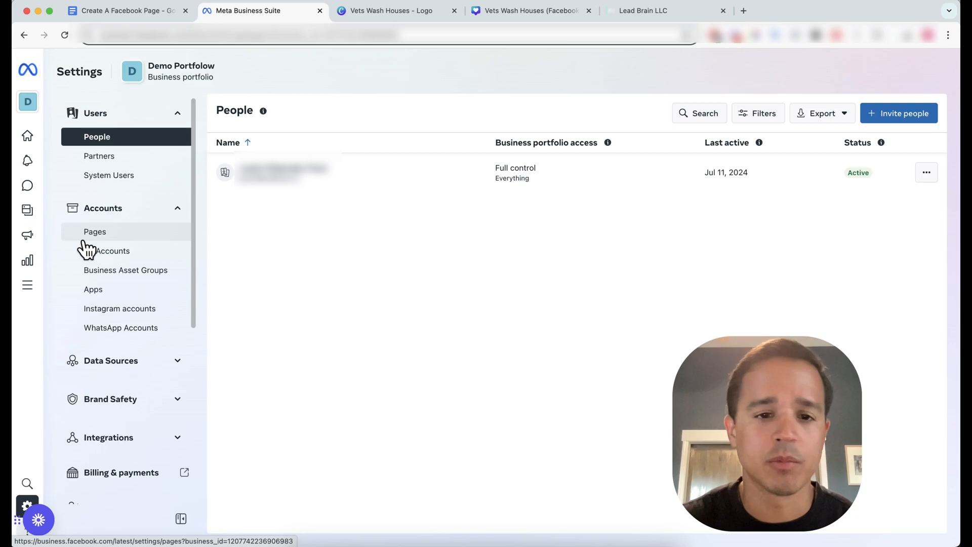
Show the portfolio's Pages section and choose Add an existing Facebook Page
{"action": "left_click", "coordinate": [94, 231]}
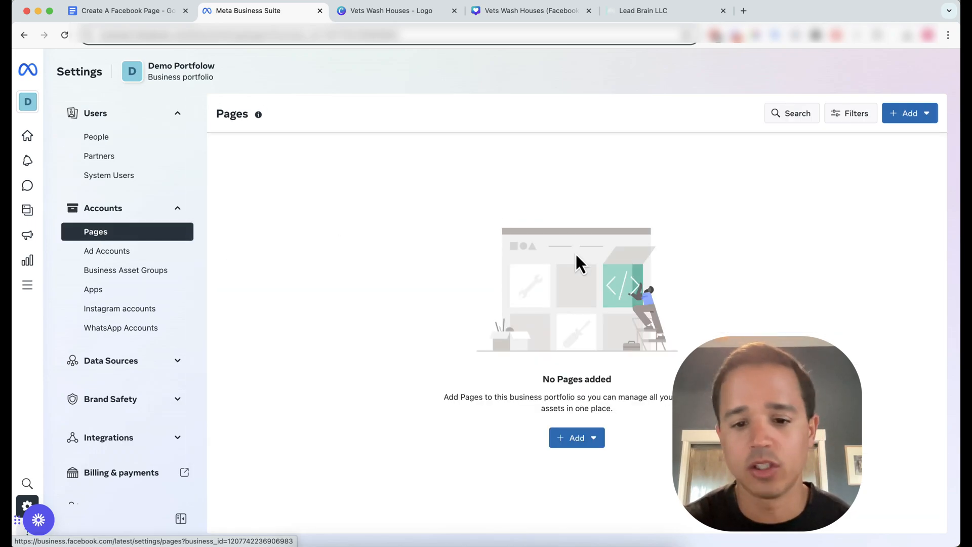
{"action": "mouse_move", "coordinate": [669, 336]}
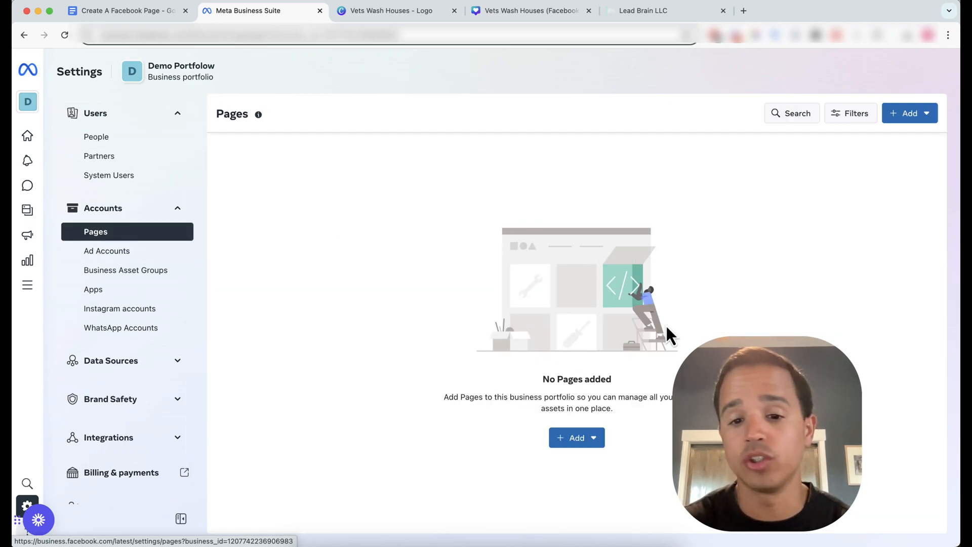
{"action": "left_click", "coordinate": [575, 438]}
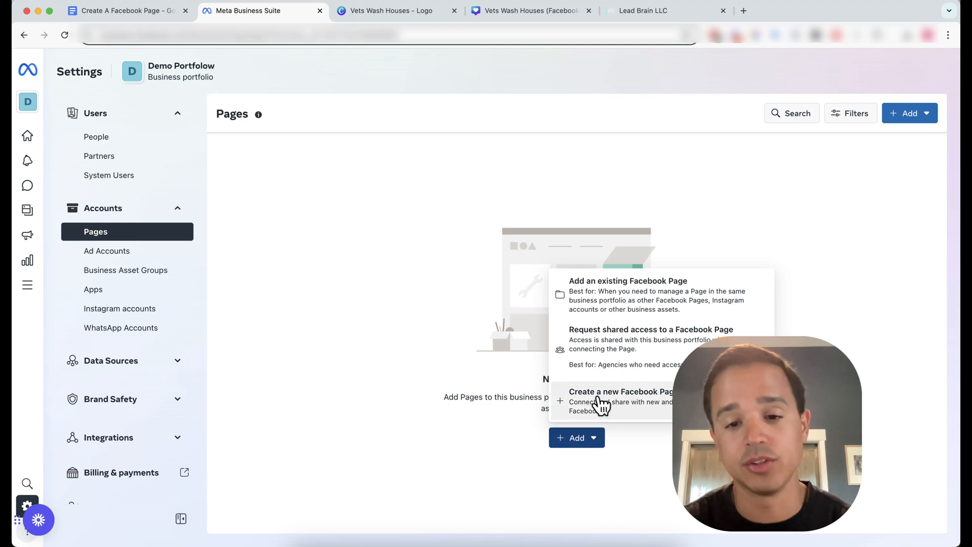
{"action": "mouse_move", "coordinate": [625, 415]}
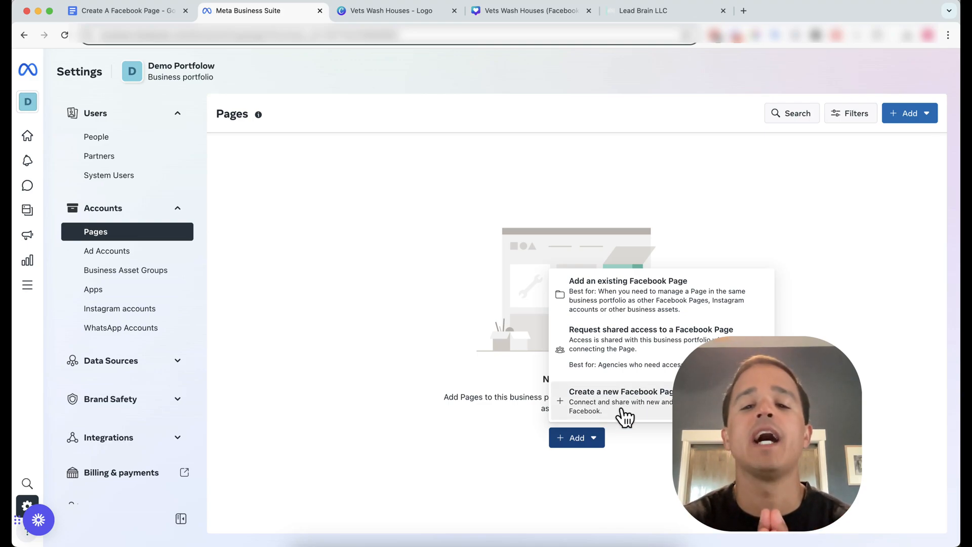
{"action": "mouse_move", "coordinate": [632, 316]}
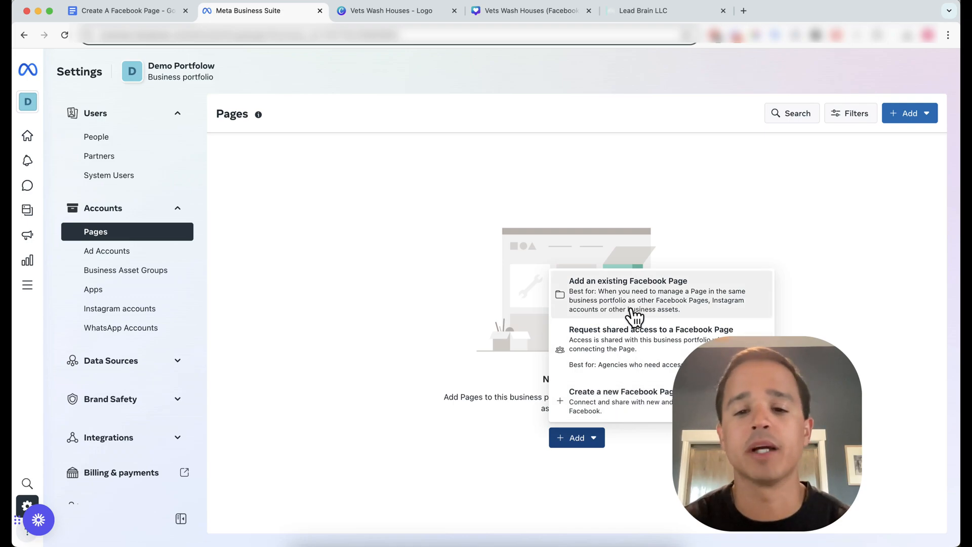
{"action": "left_click", "coordinate": [628, 280]}
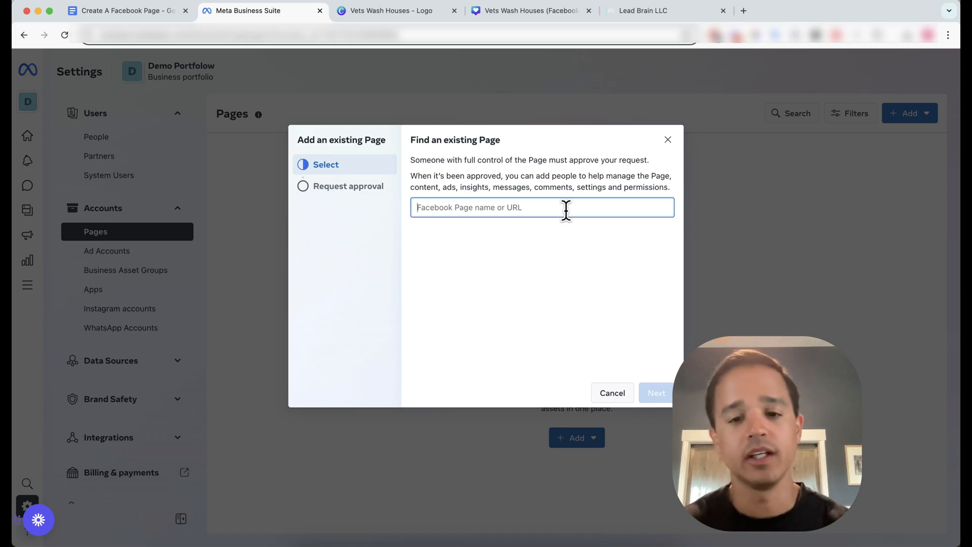
{"action": "mouse_move", "coordinate": [594, 187]}
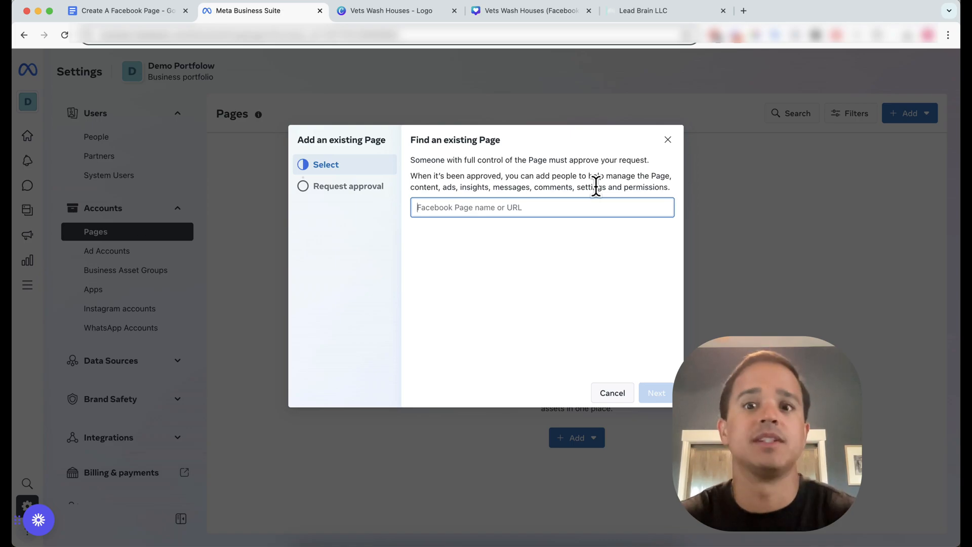
Cancel the Add an existing Page window, leaving the Pages list empty
{"action": "left_click", "coordinate": [612, 393]}
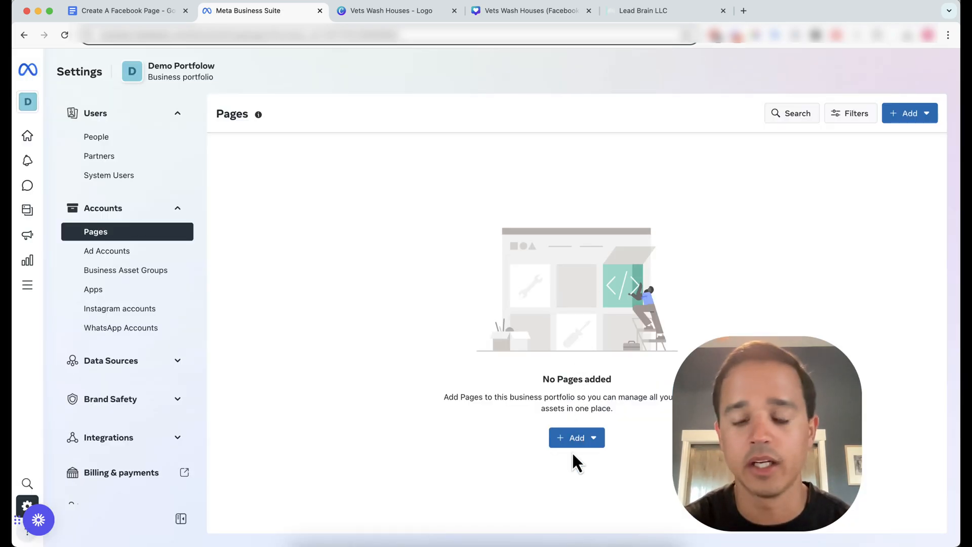
Start a new Facebook Page named Vets Wash Houses, checking the name against the planning document
{"action": "left_click", "coordinate": [575, 437]}
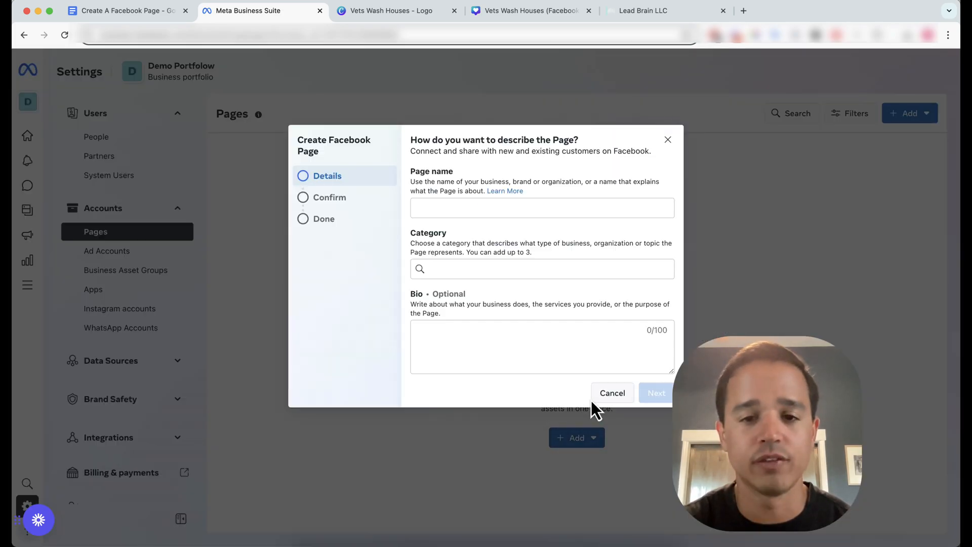
{"action": "left_click", "coordinate": [540, 207]}
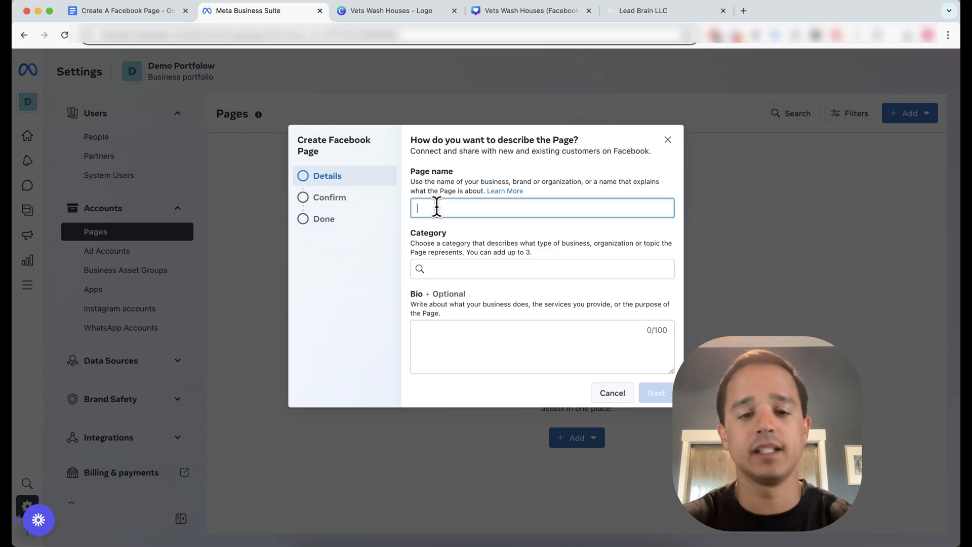
{"action": "type", "text": "Vets Wash"}
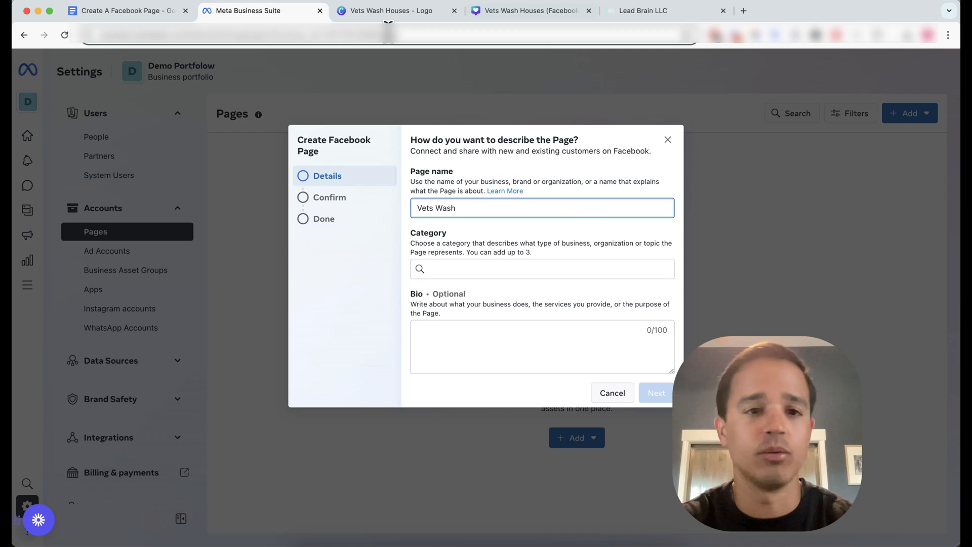
{"action": "left_click", "coordinate": [123, 10]}
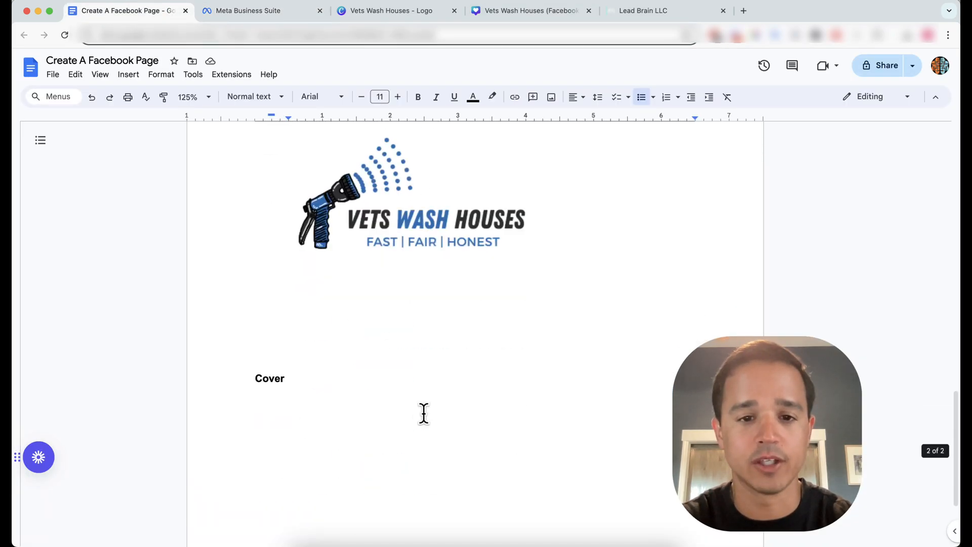
{"action": "scroll", "scroll_direction": "down", "scroll_amount": 3}
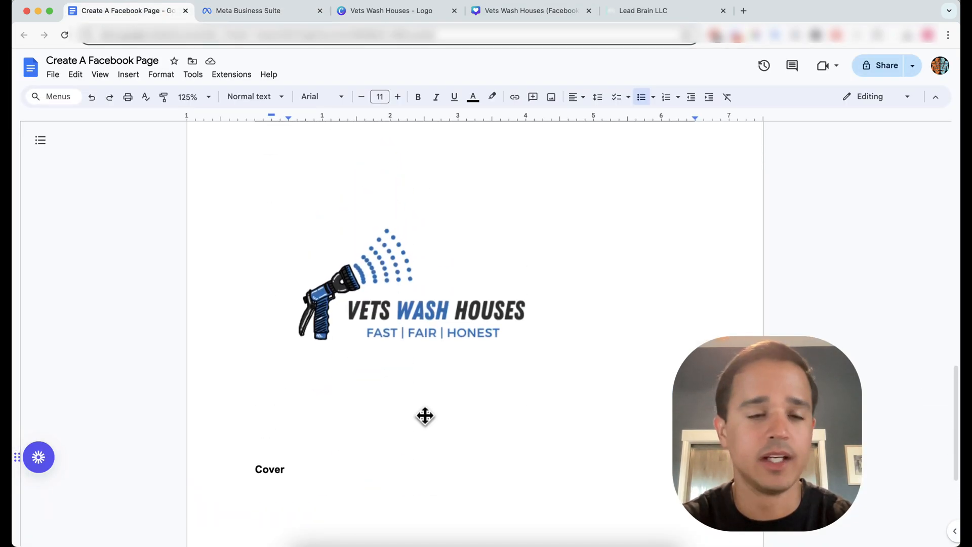
{"action": "left_click", "coordinate": [247, 10]}
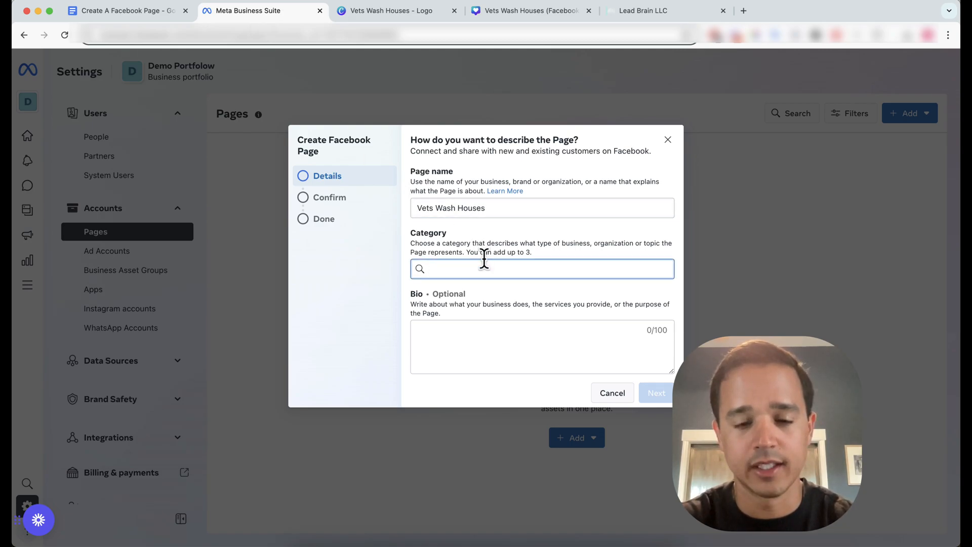
{"action": "type", "text": "pressure"}
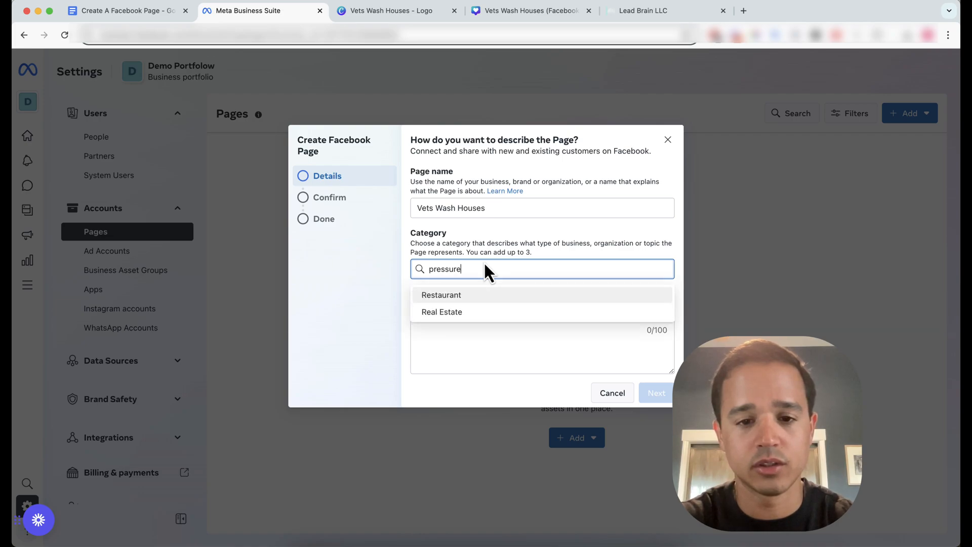
Set category Contractor and a veteran-owned pressure washing company bio
{"action": "type", "text": "contrac"}
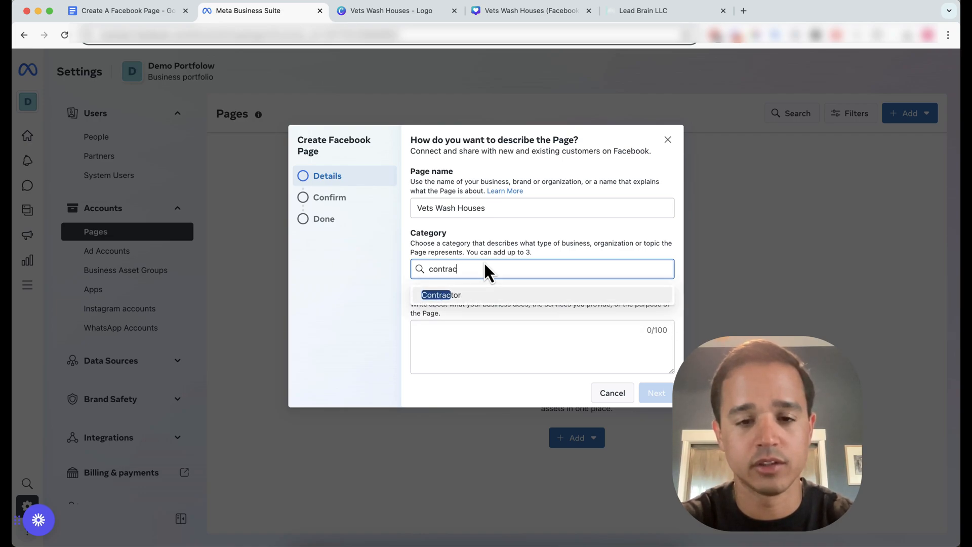
{"action": "left_click", "coordinate": [440, 295]}
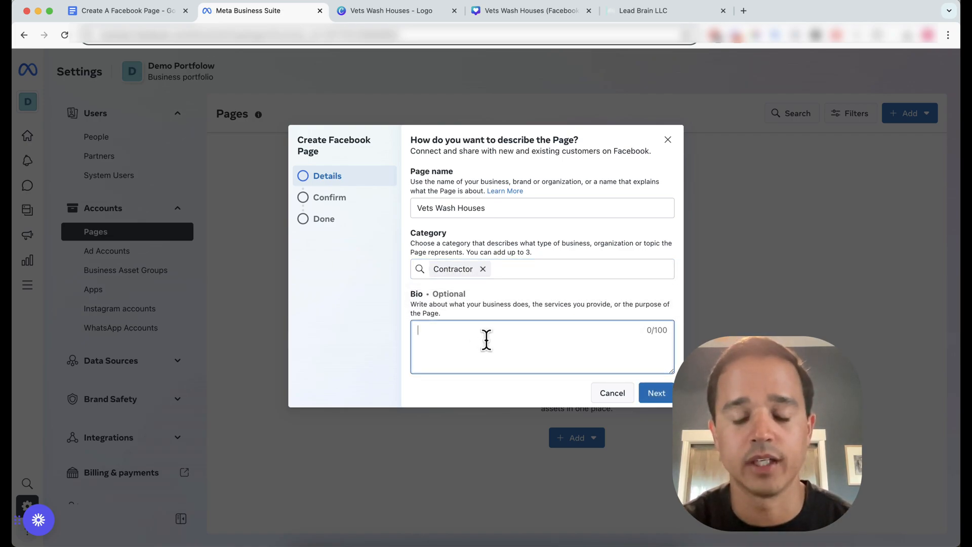
{"action": "type", "text": "Veteran-owned and operated"}
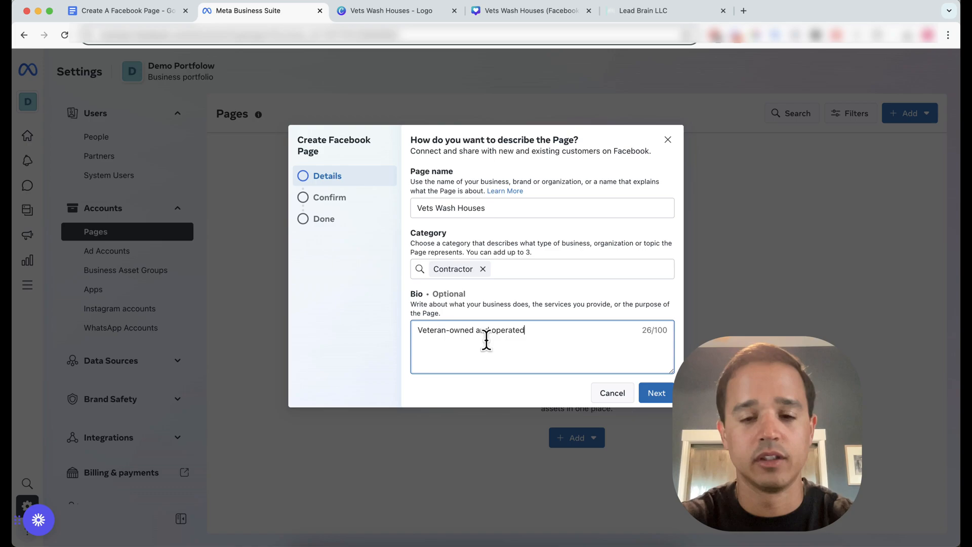
{"action": "type", "text": "pressure wa"}
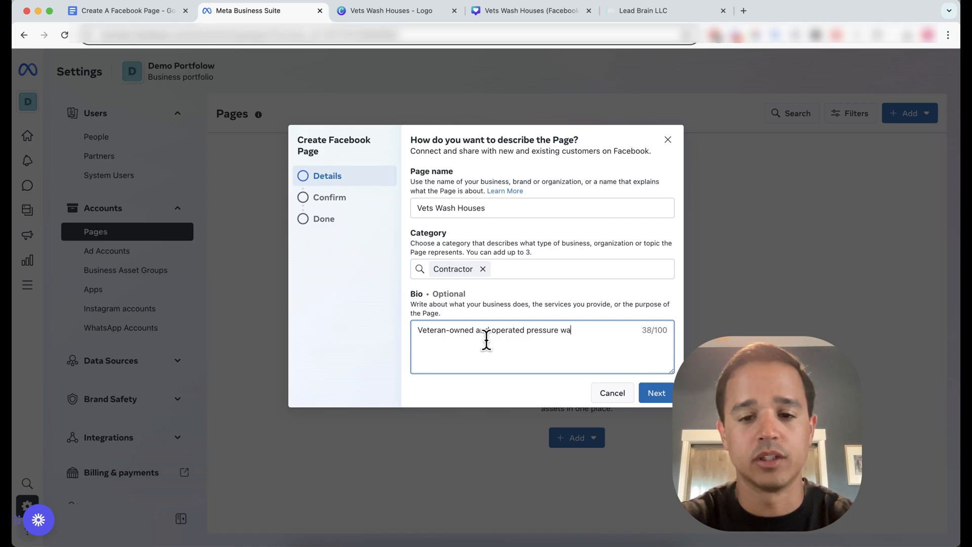
{"action": "type", "text": "shing company in the"}
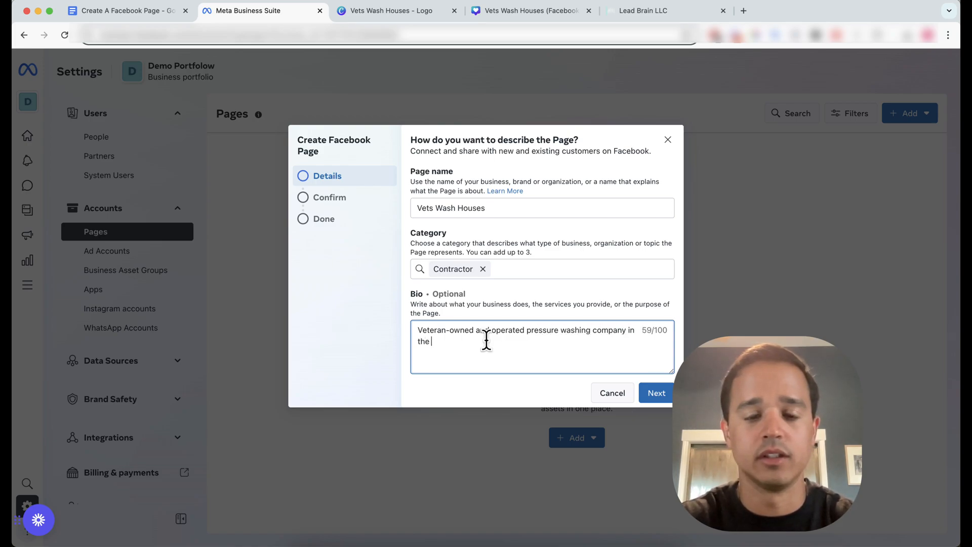
{"action": "type", "text": "CSTA"}
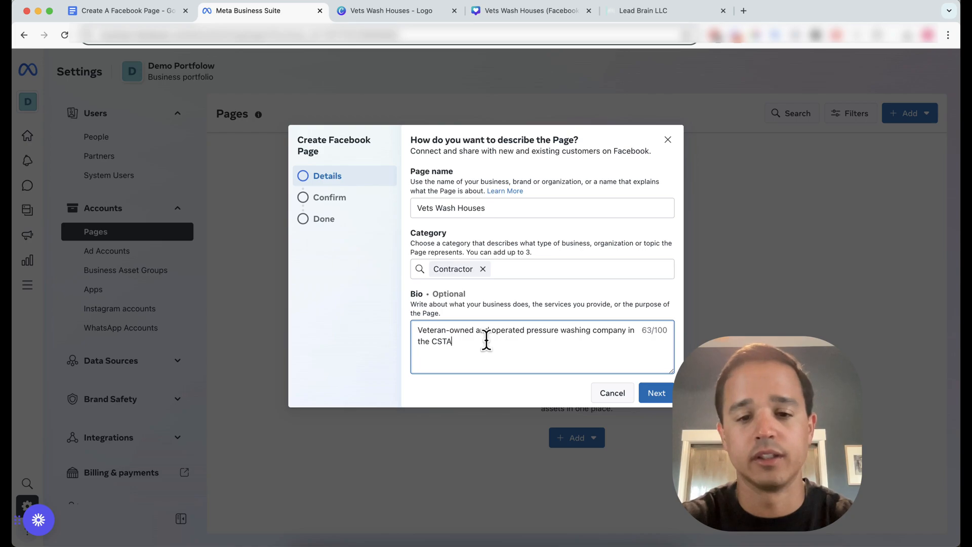
{"action": "type", "text": "A."}
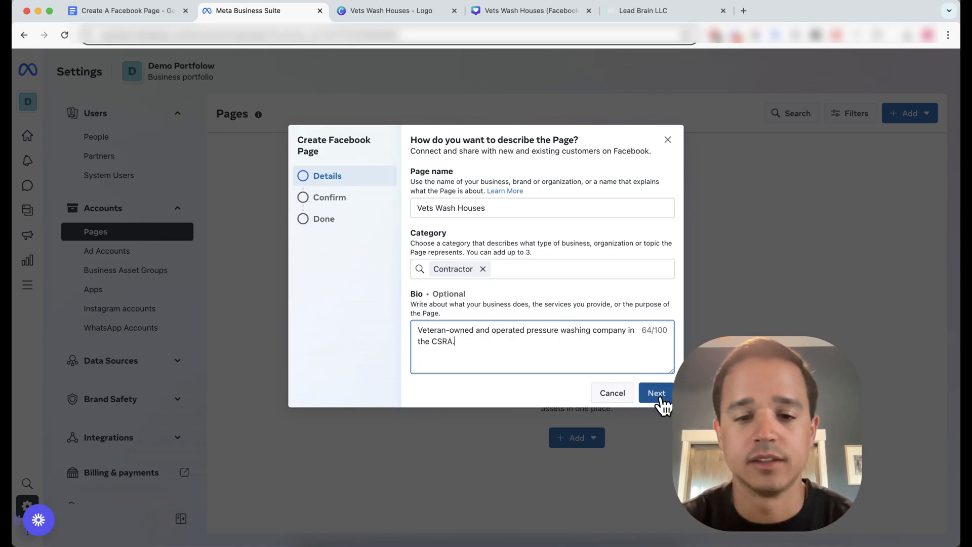
Agree to Meta's terms, confirm creating the Vets Wash Houses Page, and dismiss the success screen
{"action": "left_click", "coordinate": [656, 393]}
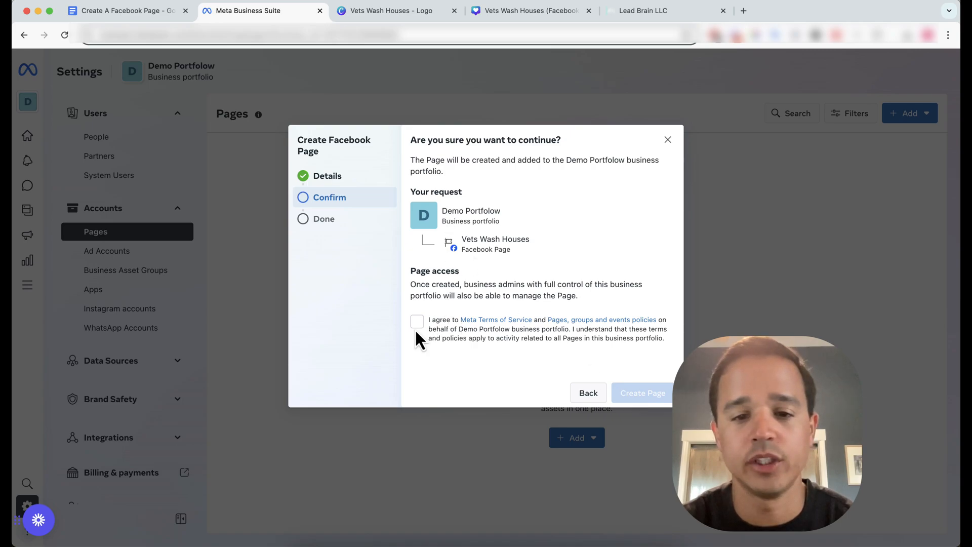
{"action": "left_click", "coordinate": [416, 320]}
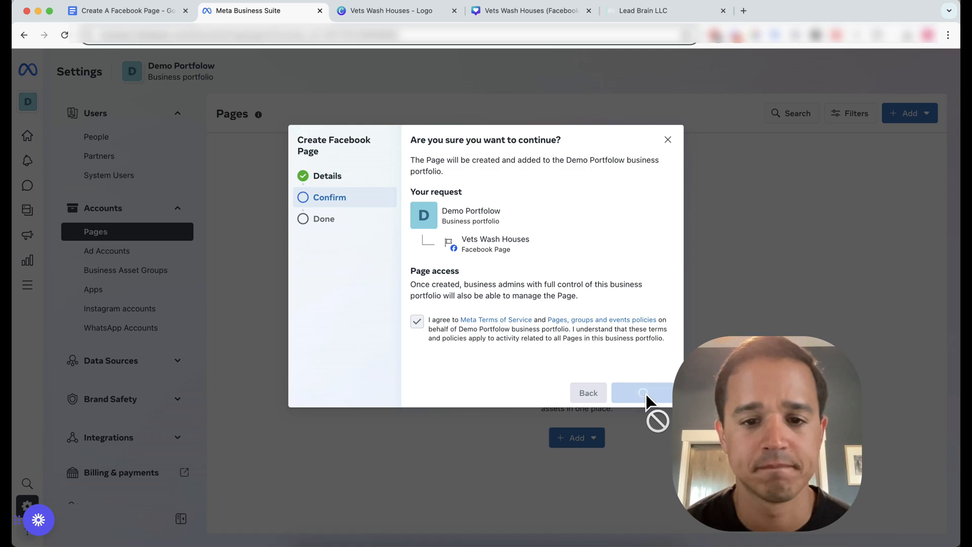
{"action": "left_click", "coordinate": [641, 392]}
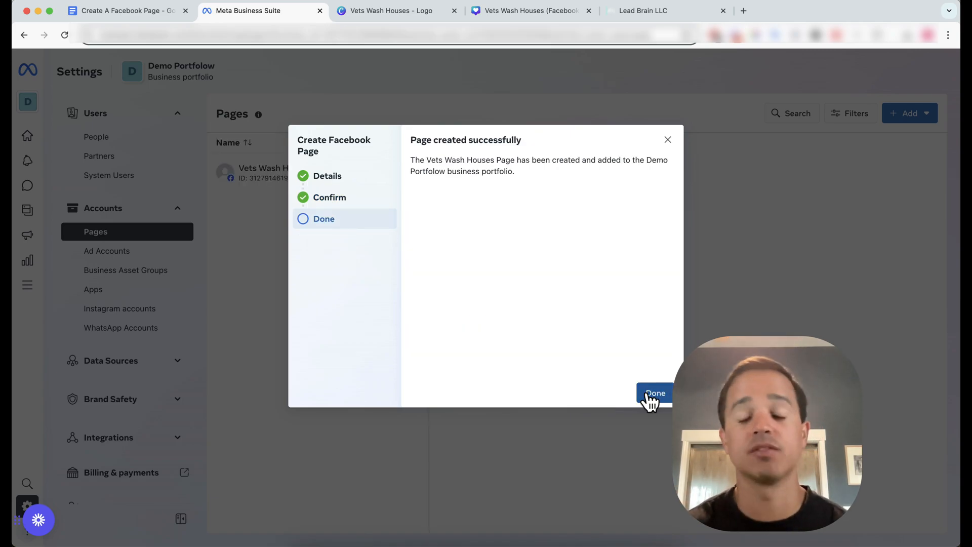
{"action": "left_click", "coordinate": [654, 394]}
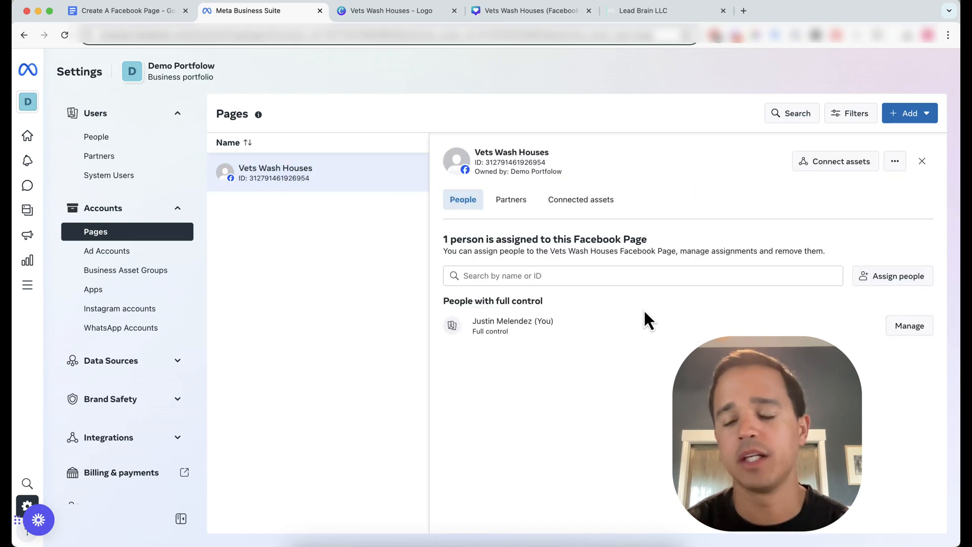
{"action": "mouse_move", "coordinate": [809, 190]}
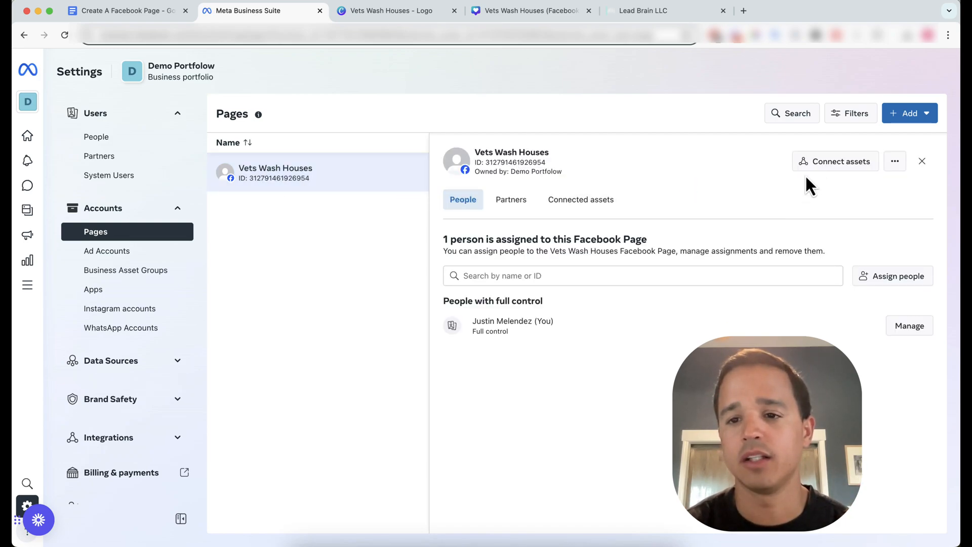
From the Page panel's ⋯ menu, choose View on Facebook for Vets Wash Houses
{"action": "left_click", "coordinate": [894, 161]}
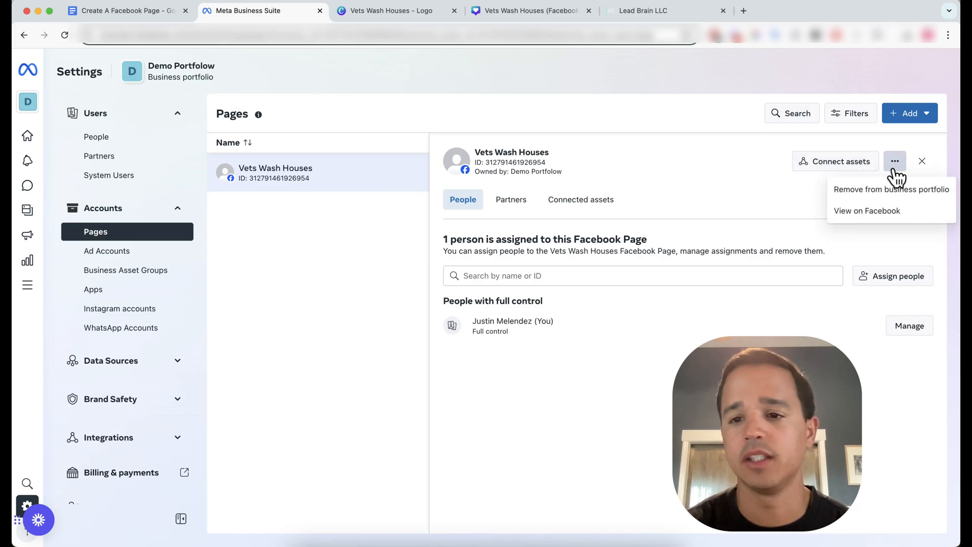
{"action": "mouse_move", "coordinate": [899, 226]}
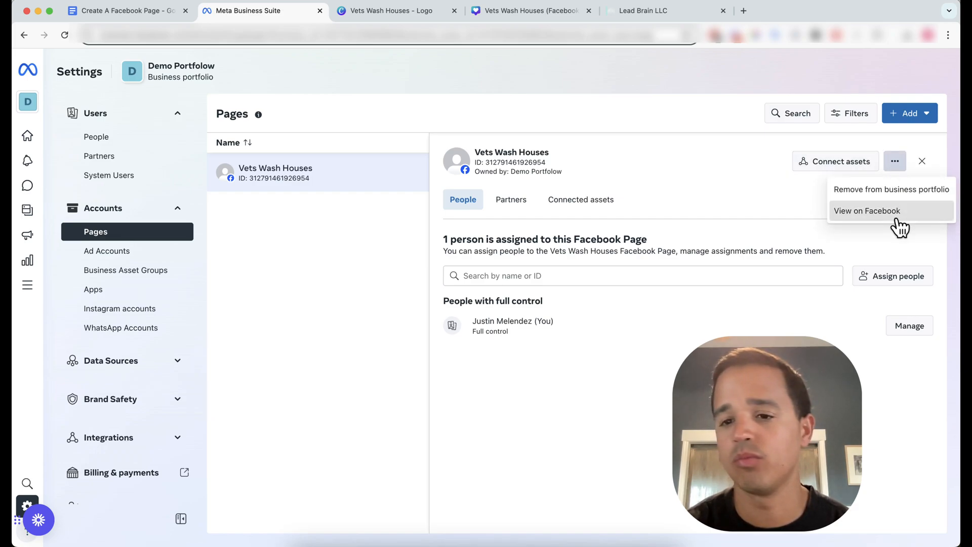
{"action": "mouse_move", "coordinate": [885, 223]}
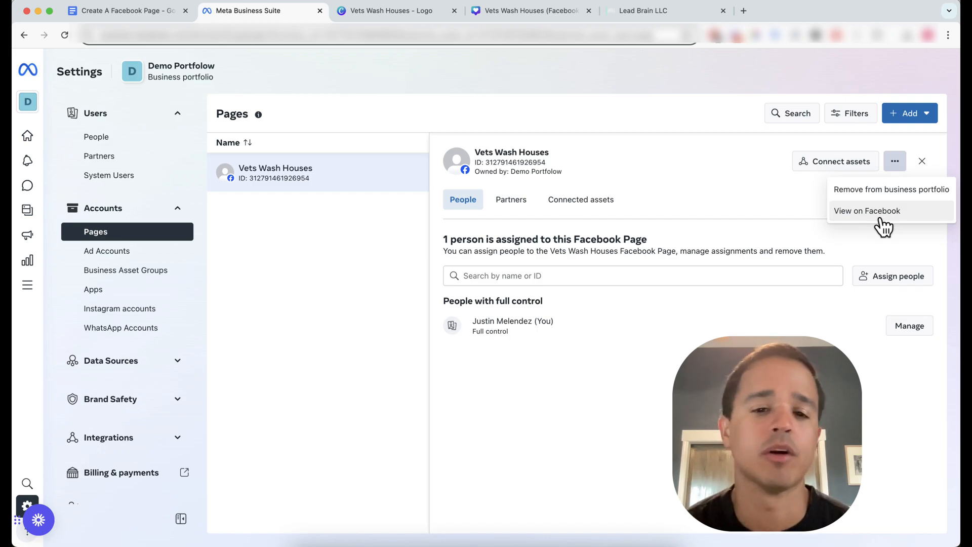
{"action": "mouse_move", "coordinate": [856, 186]}
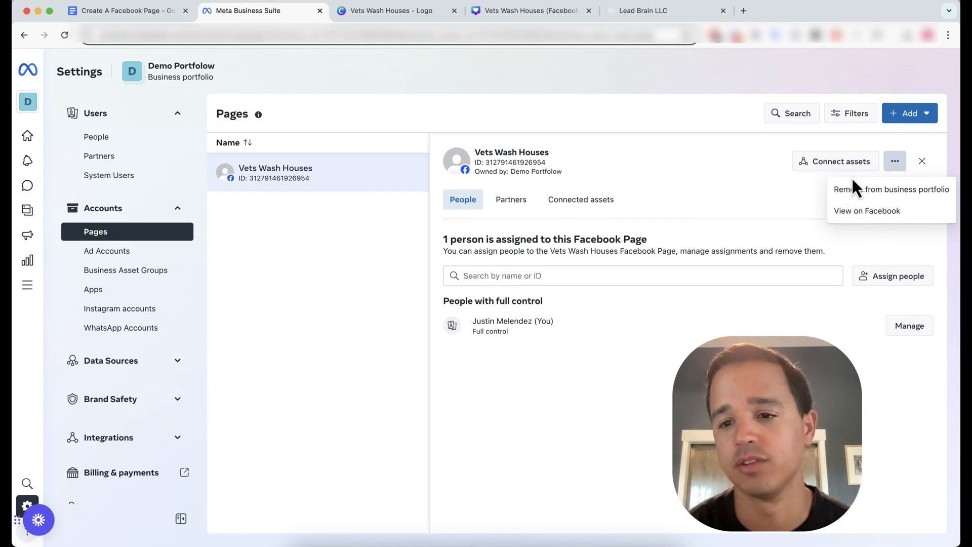
{"action": "mouse_move", "coordinate": [866, 211]}
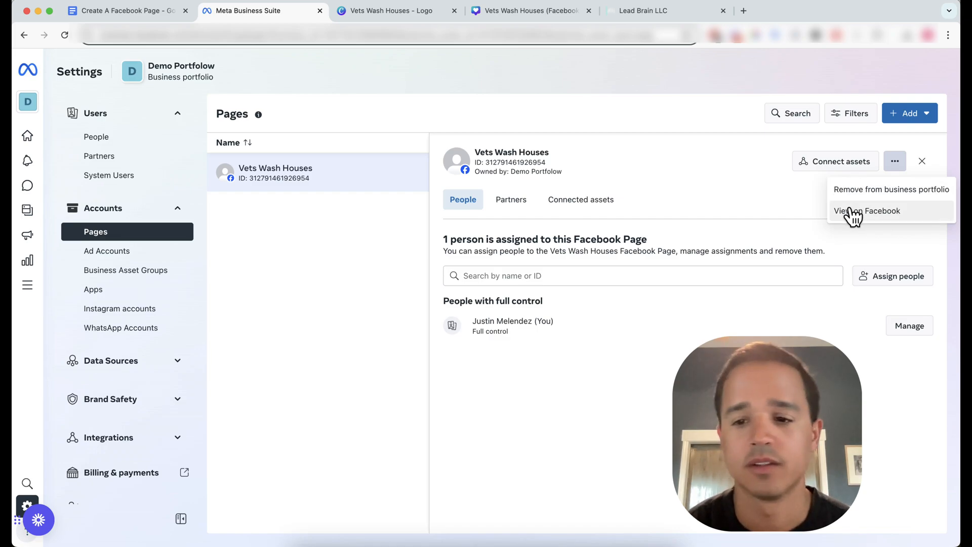
{"action": "mouse_move", "coordinate": [362, 44]}
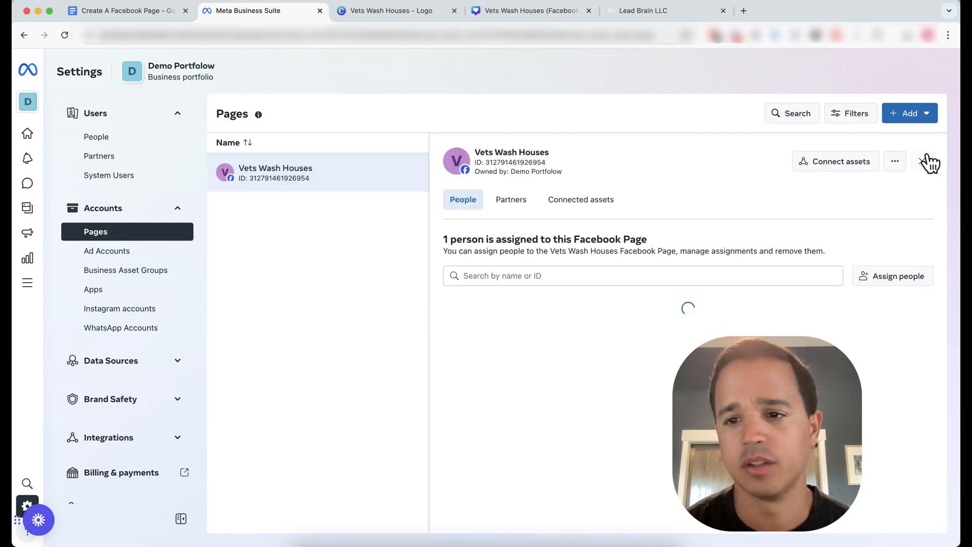
{"action": "left_click", "coordinate": [894, 161]}
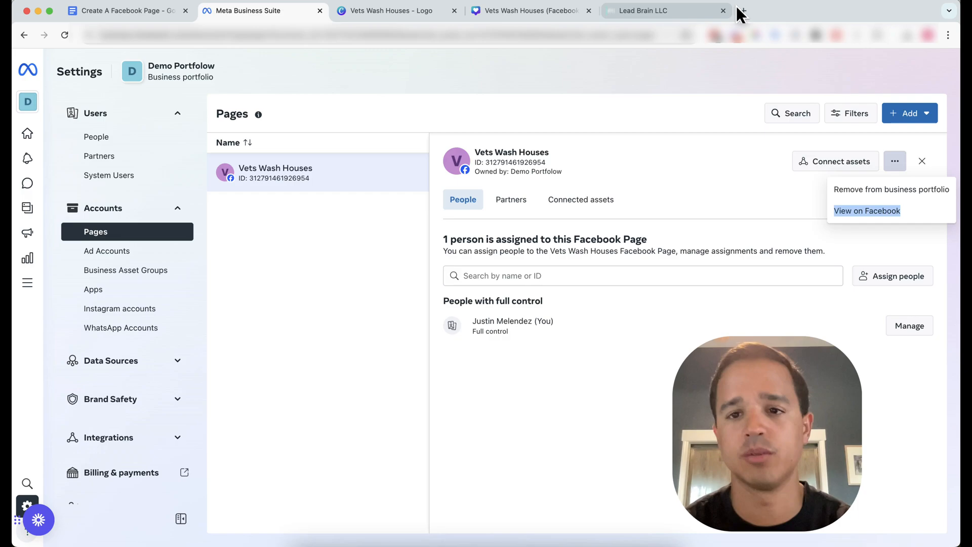
{"action": "left_click", "coordinate": [867, 211]}
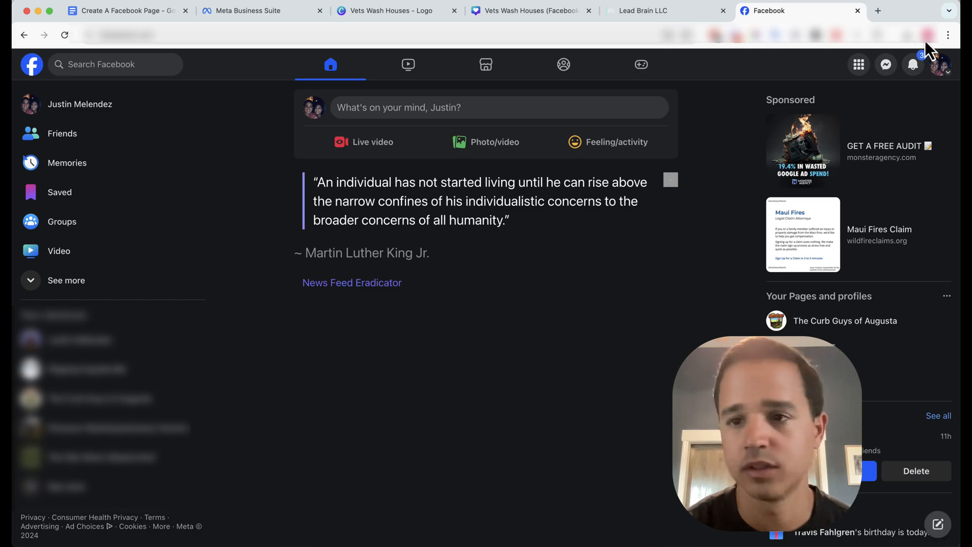
Switch from the personal profile to acting as the Vets Wash Houses Page via See all profiles
{"action": "left_click", "coordinate": [939, 64]}
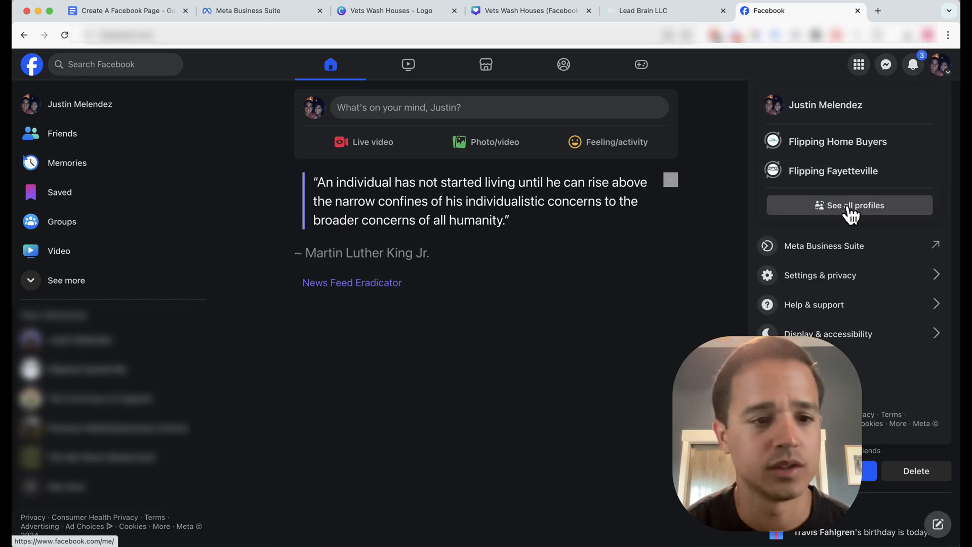
{"action": "left_click", "coordinate": [849, 205]}
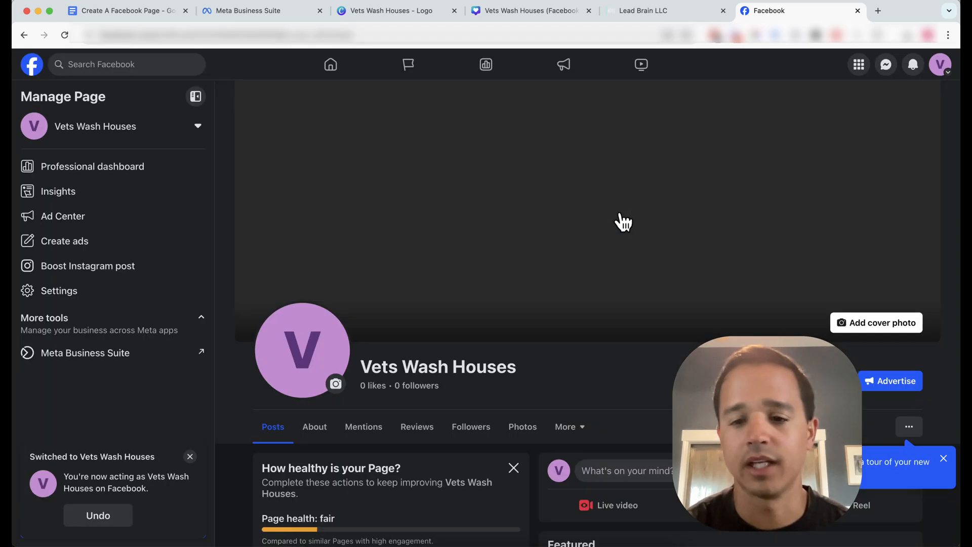
Dismiss the Switched notice, scroll the Page health checklist and intro, then return to the Canva logo design
{"action": "left_click", "coordinate": [189, 457]}
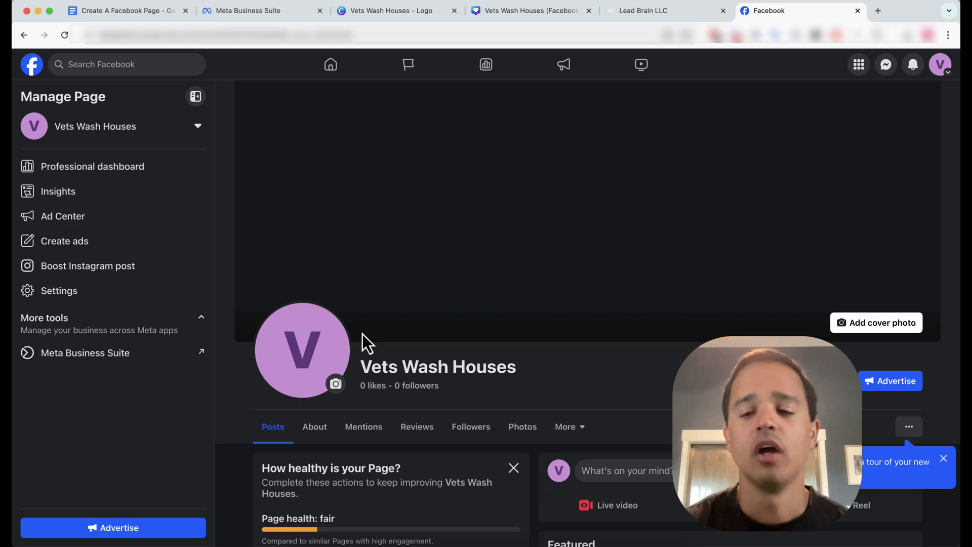
{"action": "scroll", "scroll_direction": "down", "scroll_amount": 3}
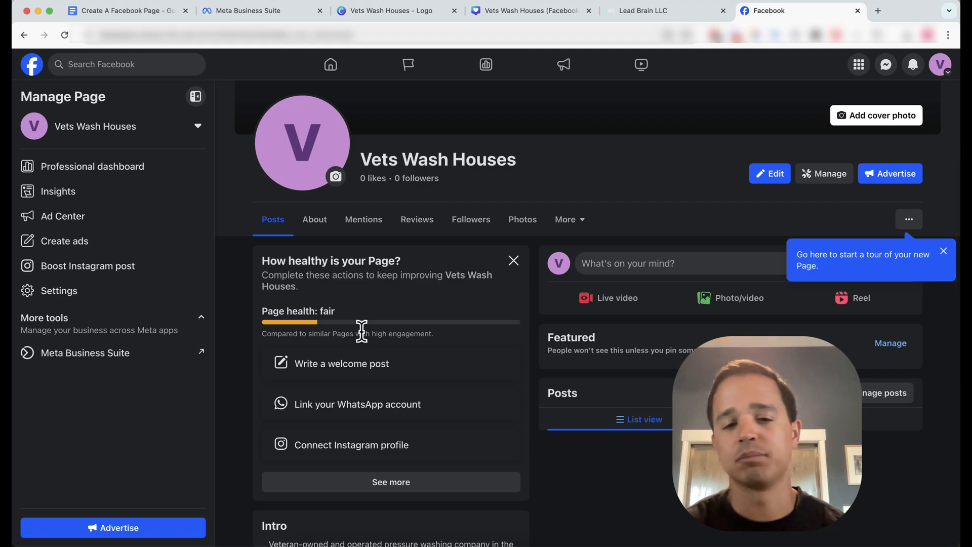
{"action": "scroll", "scroll_direction": "down", "scroll_amount": 3}
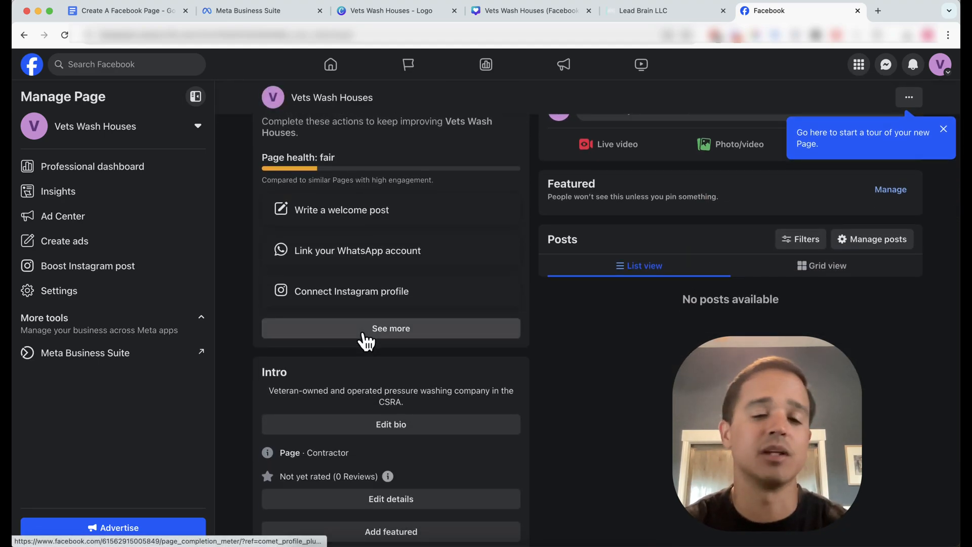
{"action": "scroll", "scroll_direction": "down", "scroll_amount": 3}
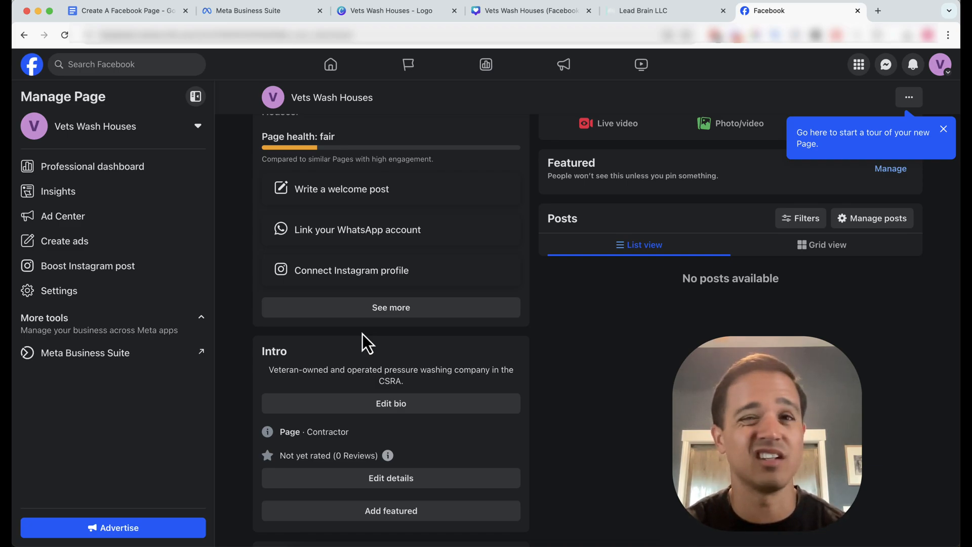
{"action": "mouse_move", "coordinate": [325, 269]}
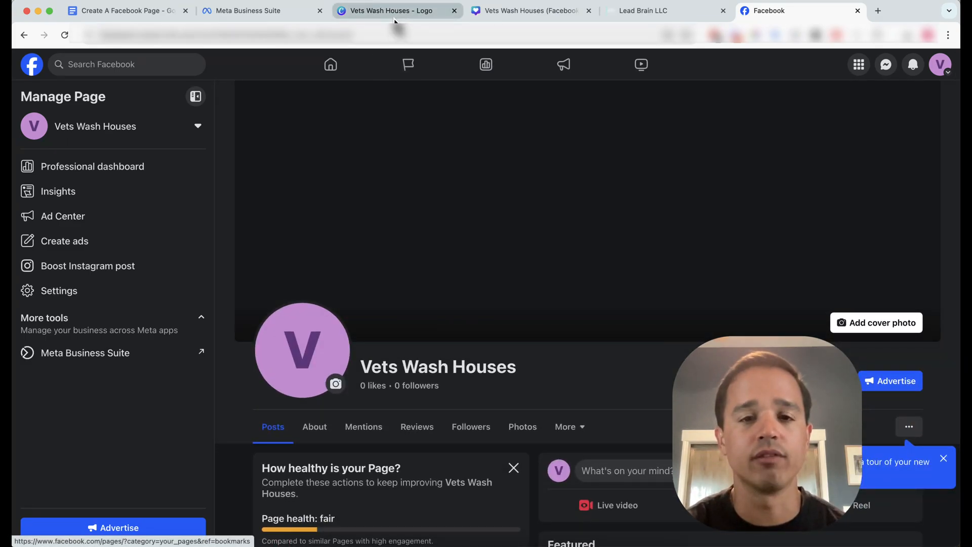
{"action": "left_click", "coordinate": [391, 10]}
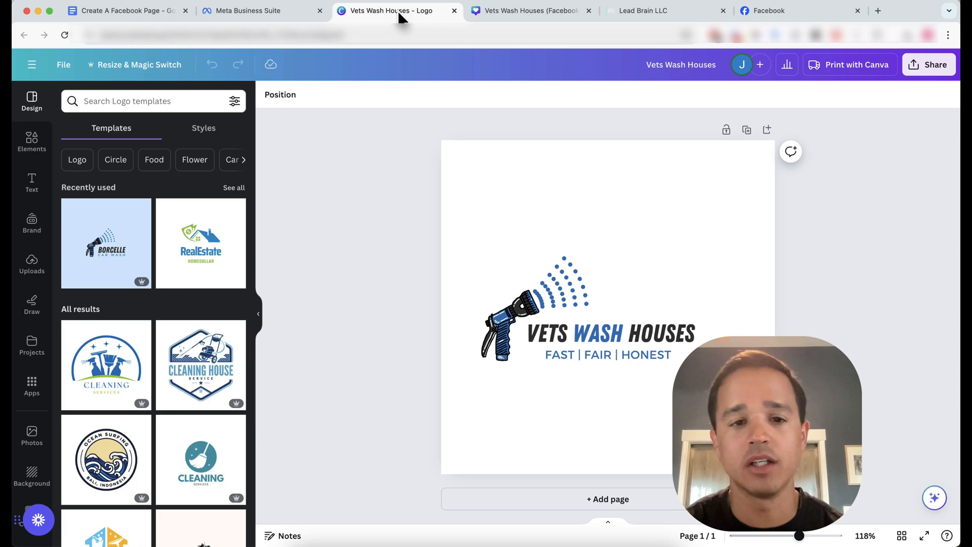
{"action": "mouse_move", "coordinate": [500, 218]}
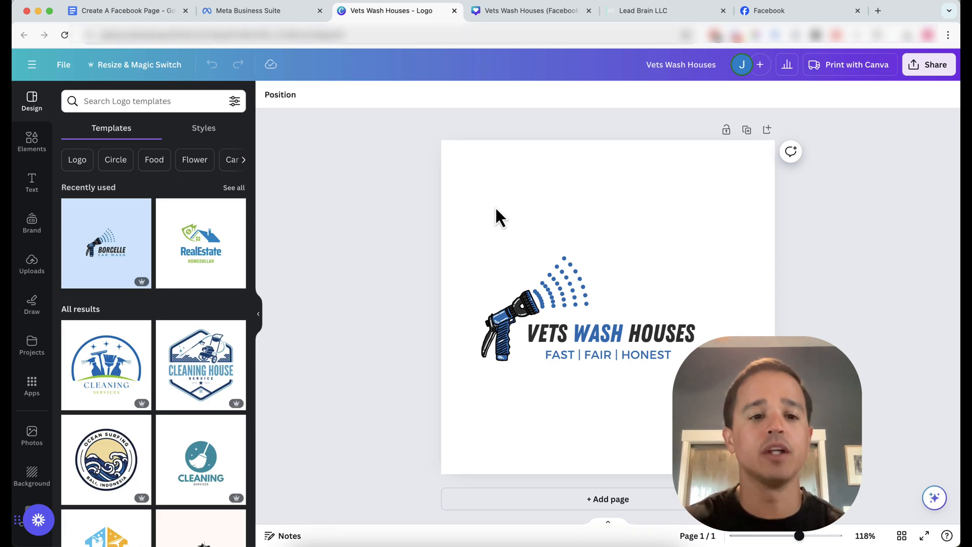
{"action": "mouse_move", "coordinate": [142, 182]}
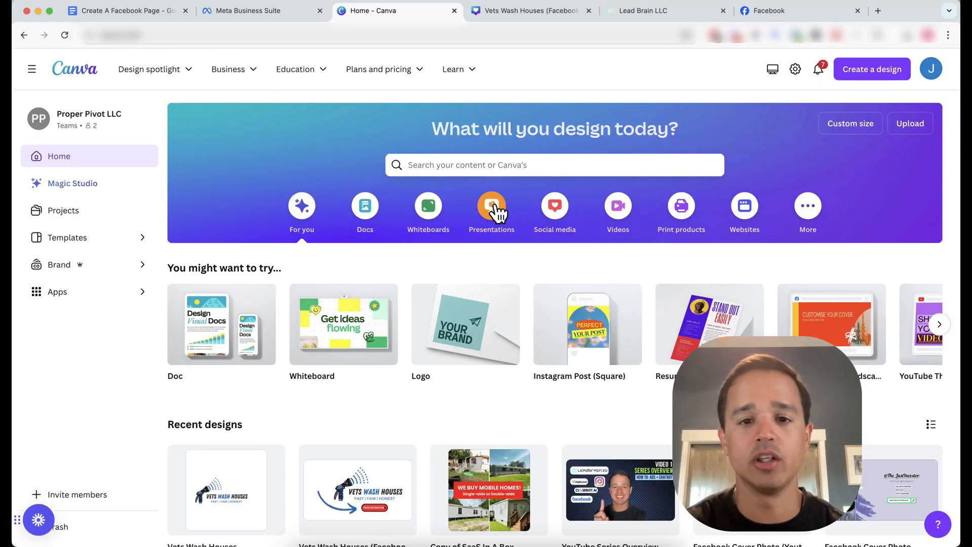
Search Canva templates for 'create a logo for a pressure washing company', browse results, then go to the Facebook Cover design
{"action": "type", "text": "create a logo for a"}
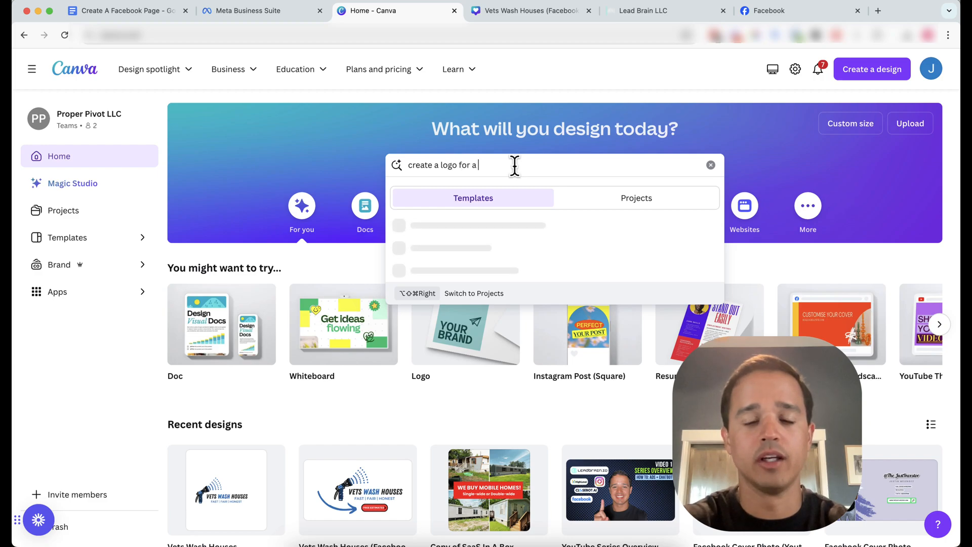
{"action": "type", "text": "pressure washi"}
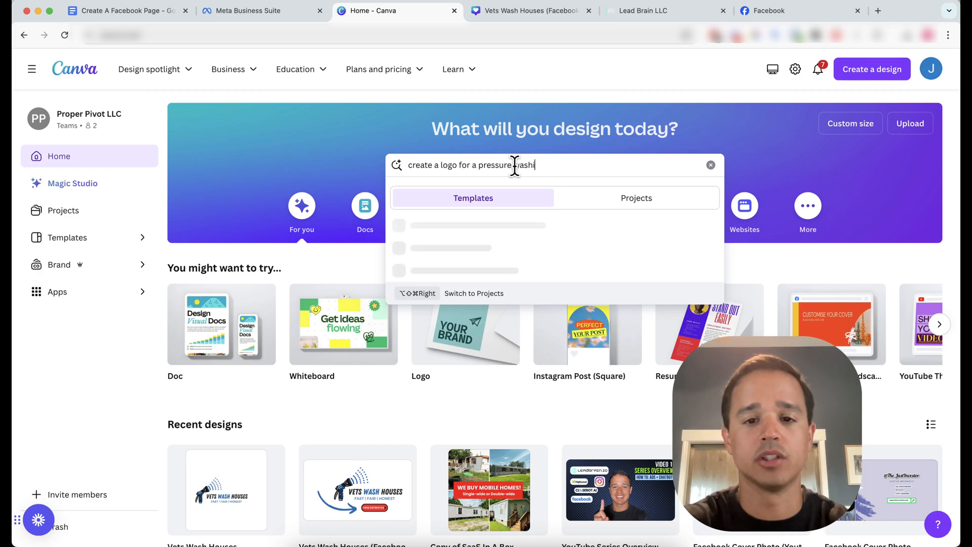
{"action": "key", "text": "Return"}
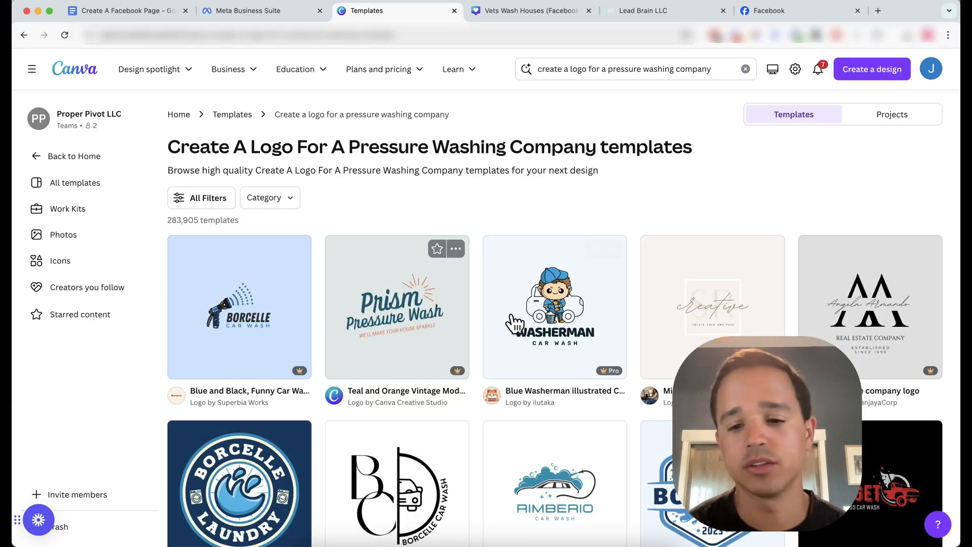
{"action": "scroll", "scroll_direction": "down", "scroll_amount": 3}
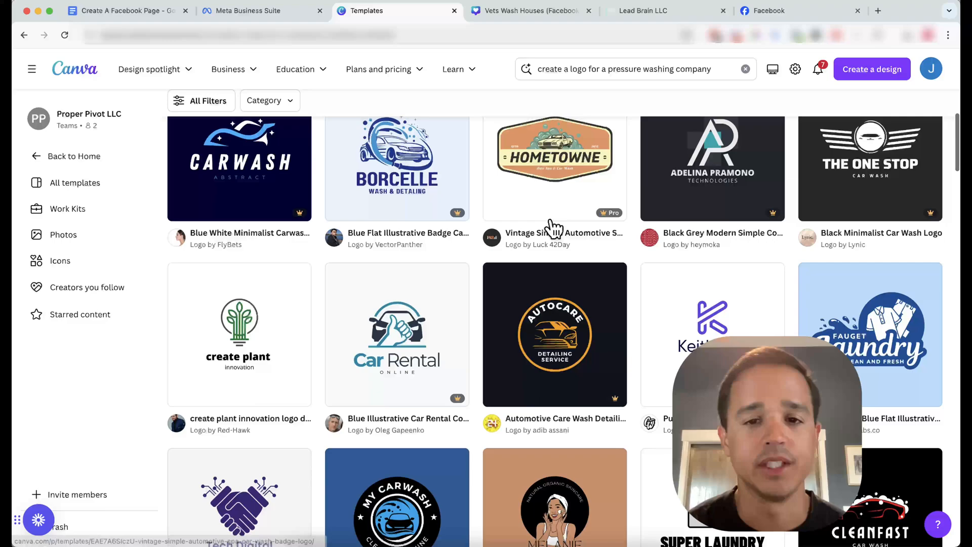
{"action": "left_click", "coordinate": [529, 10]}
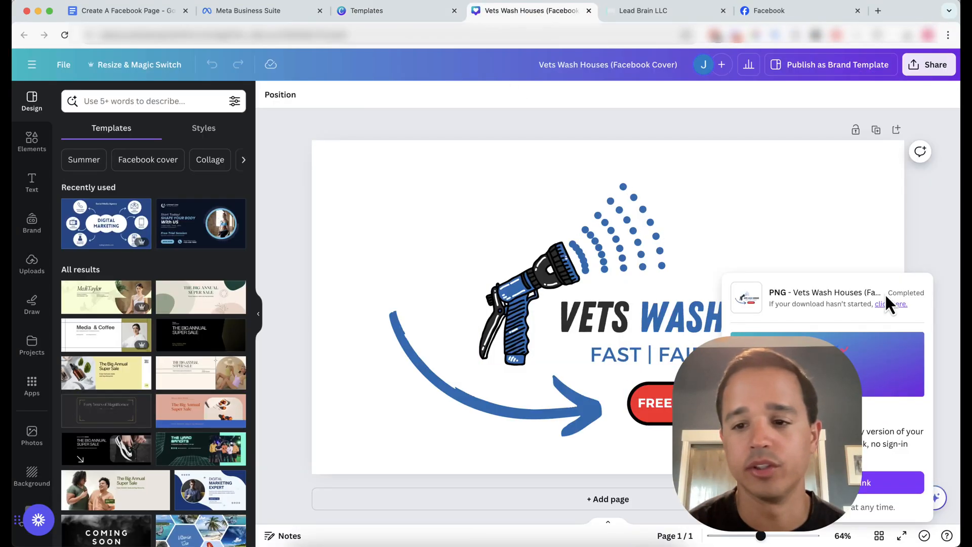
Select the grouped logo on the Vets Wash Houses Facebook cover design in Canva
{"action": "left_click", "coordinate": [619, 280]}
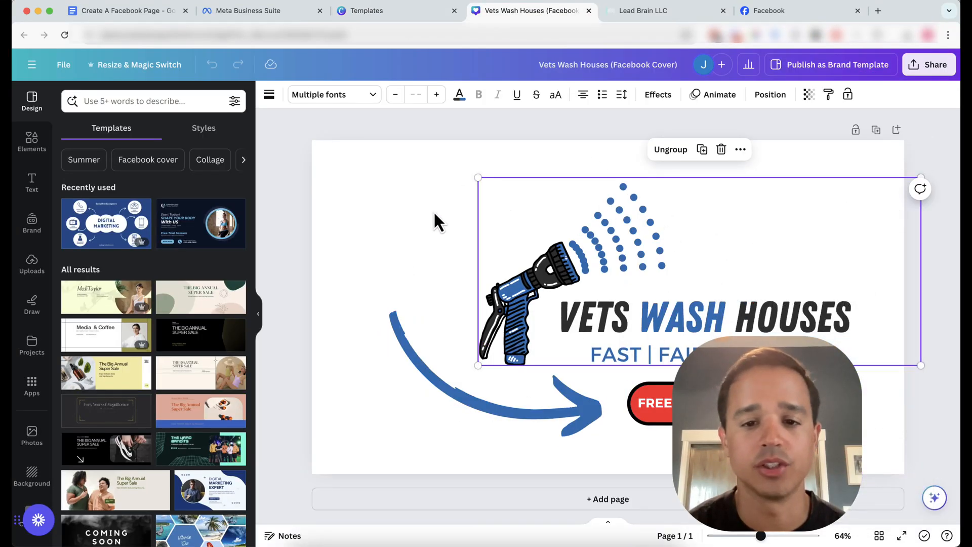
{"action": "left_click", "coordinate": [496, 391]}
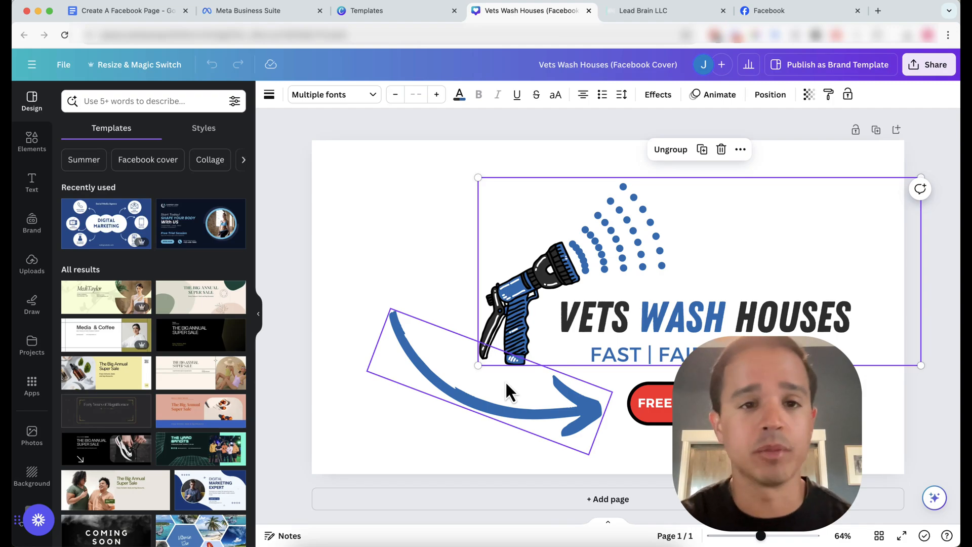
{"action": "mouse_move", "coordinate": [409, 362]}
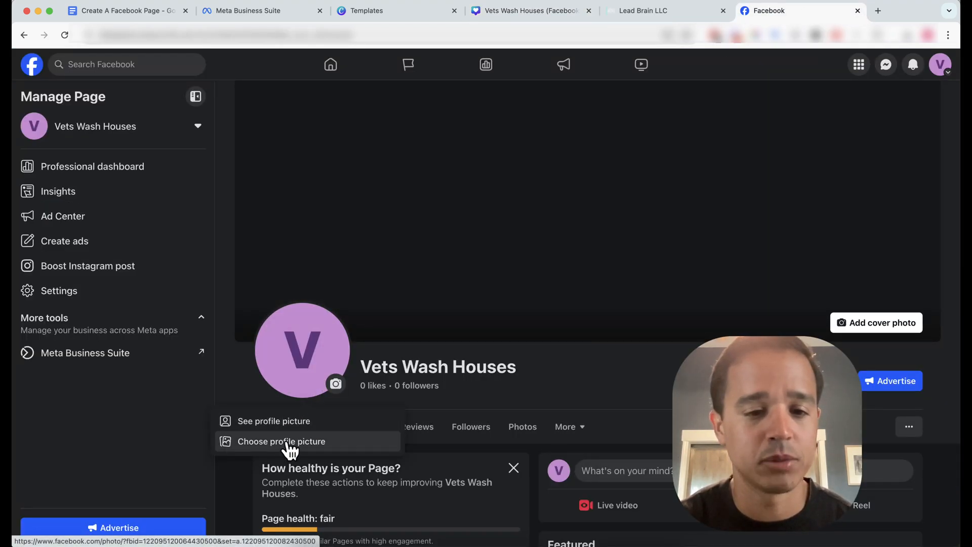
Upload the Vets Wash Houses spray-nozzle logo file as the Page's new profile picture
{"action": "left_click", "coordinate": [281, 441]}
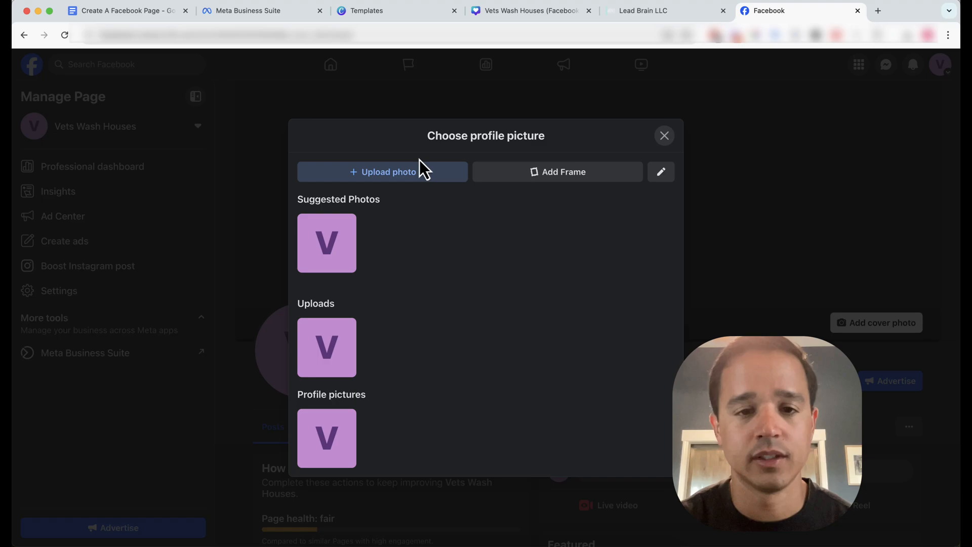
{"action": "left_click", "coordinate": [383, 172]}
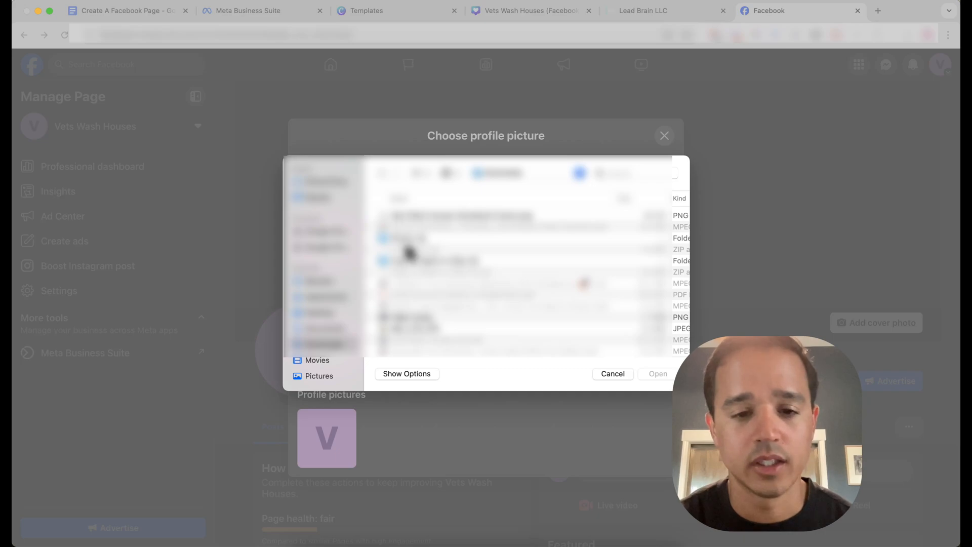
{"action": "scroll", "scroll_direction": "down", "scroll_amount": 3}
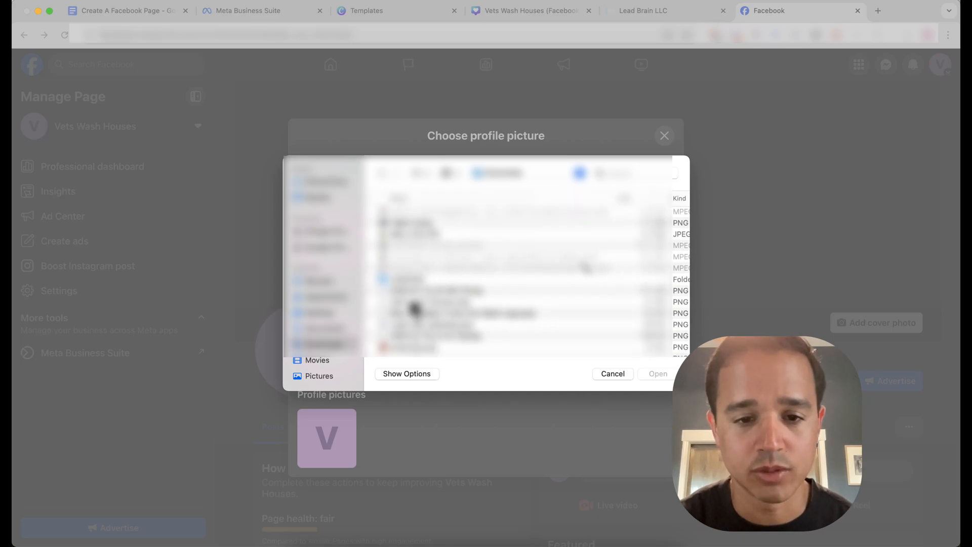
{"action": "left_click", "coordinate": [612, 373]}
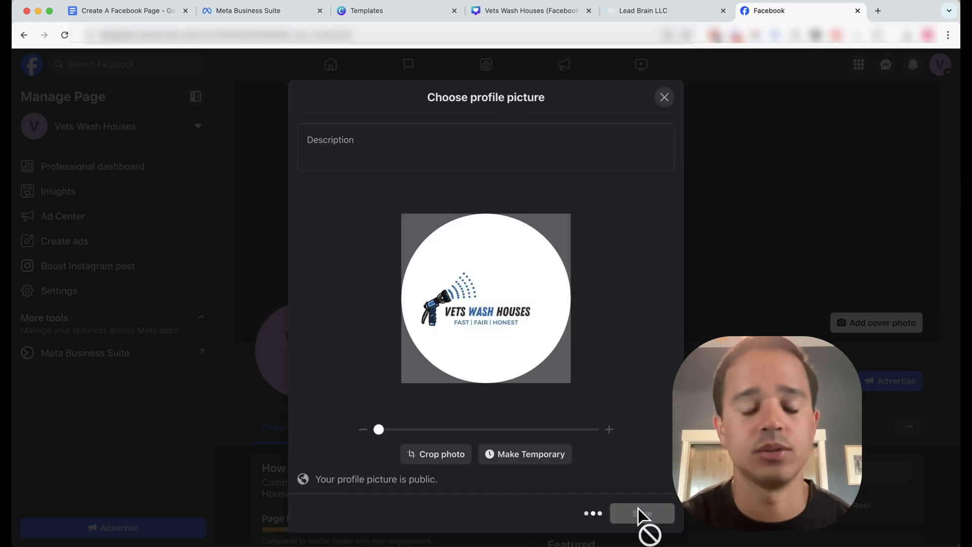
{"action": "mouse_move", "coordinate": [551, 213]}
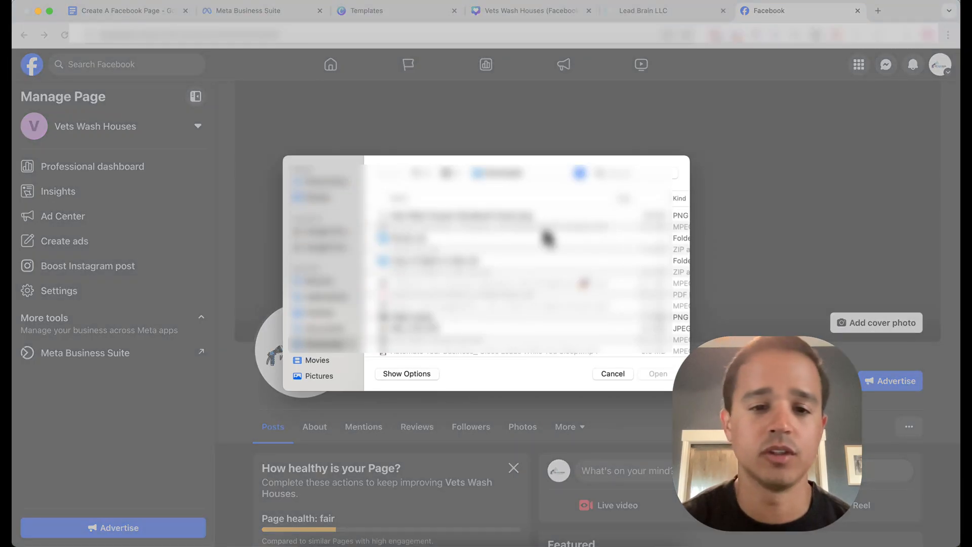
Upload the Free Estimates banner file and save it as the Page's cover photo
{"action": "left_click", "coordinate": [657, 374]}
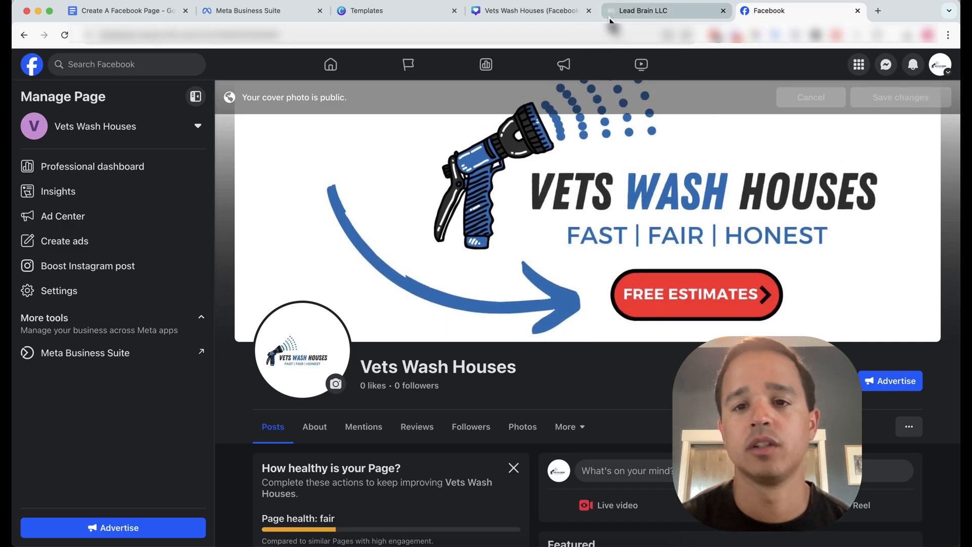
{"action": "left_click", "coordinate": [722, 10]}
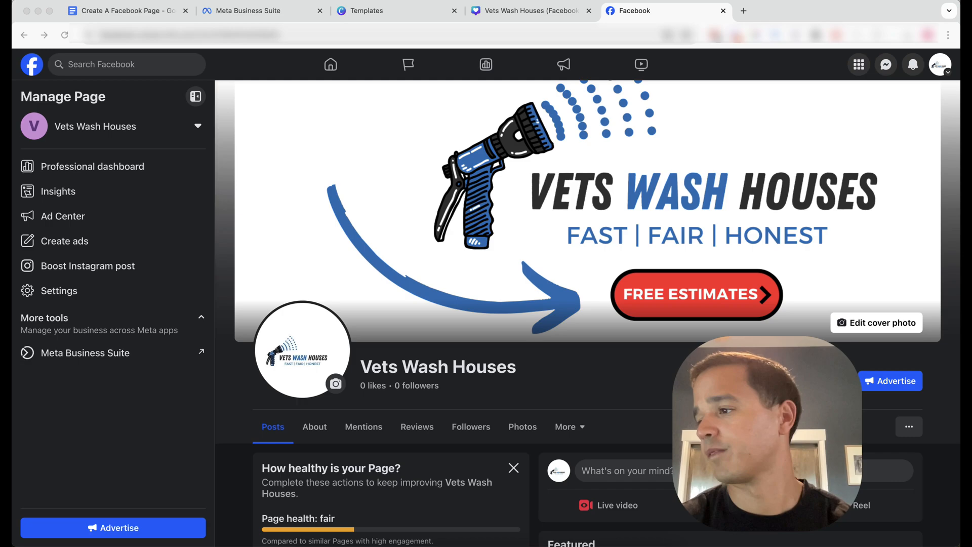
{"action": "mouse_move", "coordinate": [521, 115]}
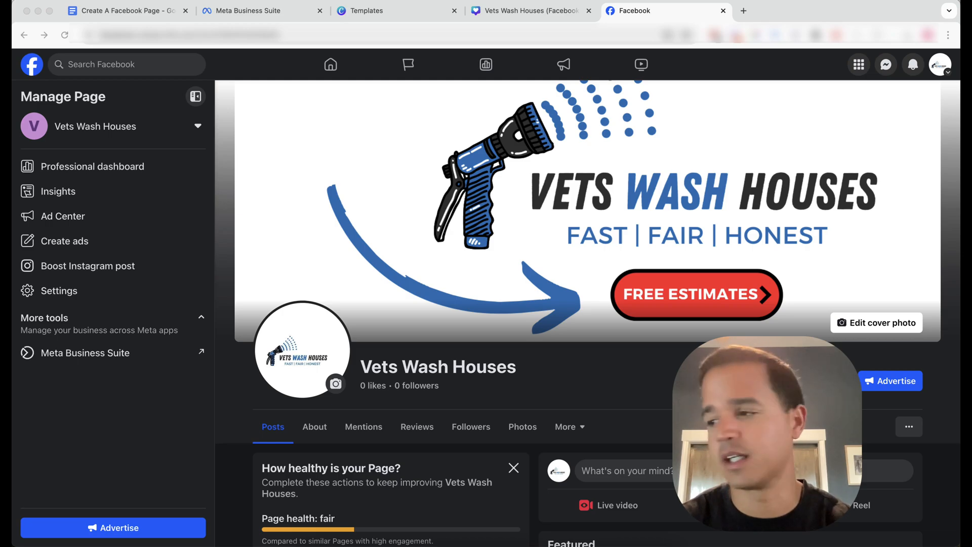
{"action": "scroll", "scroll_direction": "down", "scroll_amount": 3}
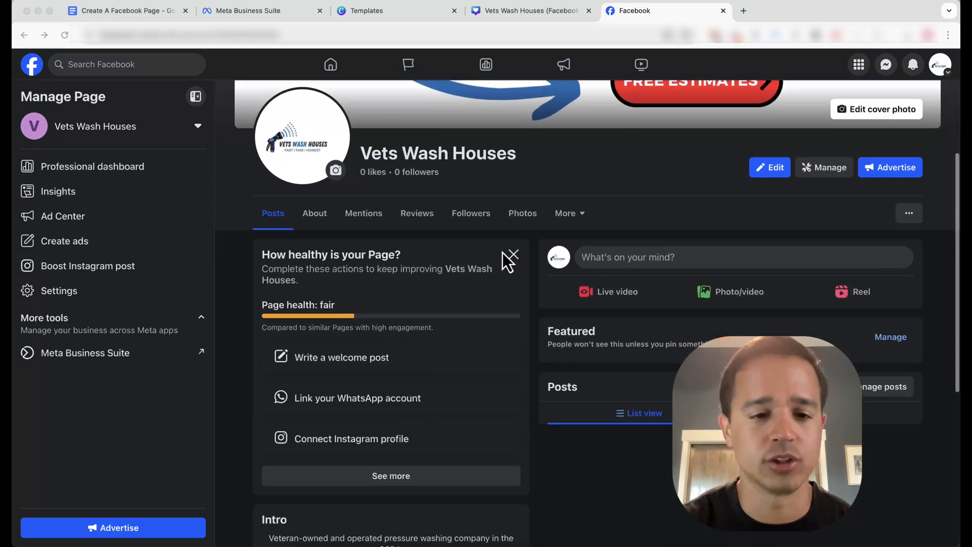
{"action": "scroll", "scroll_direction": "down", "scroll_amount": 3}
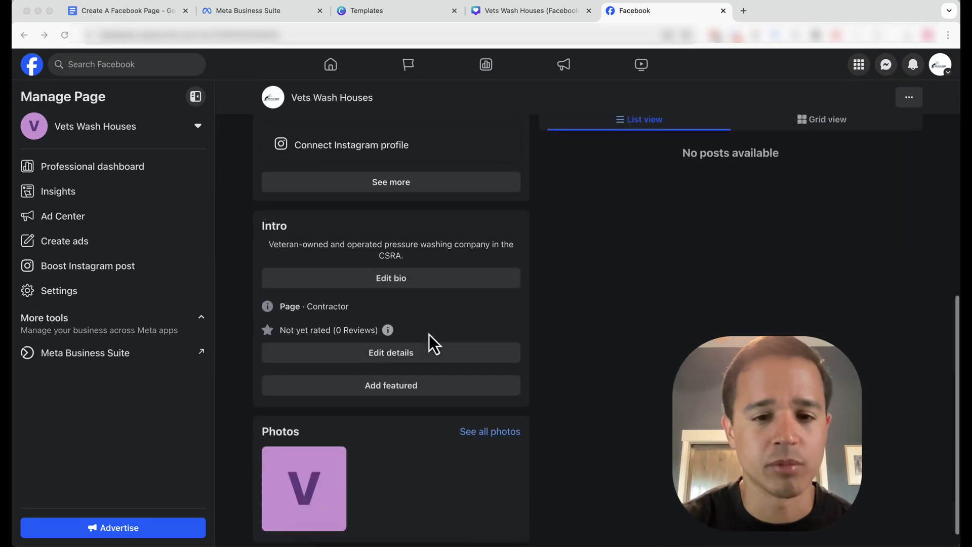
{"action": "left_click", "coordinate": [391, 352]}
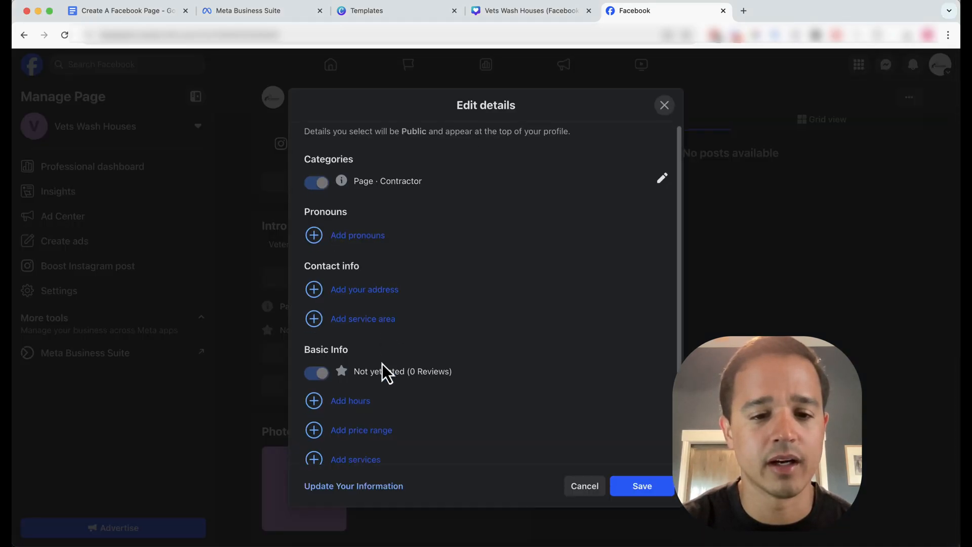
{"action": "scroll", "scroll_direction": "down", "scroll_amount": 3}
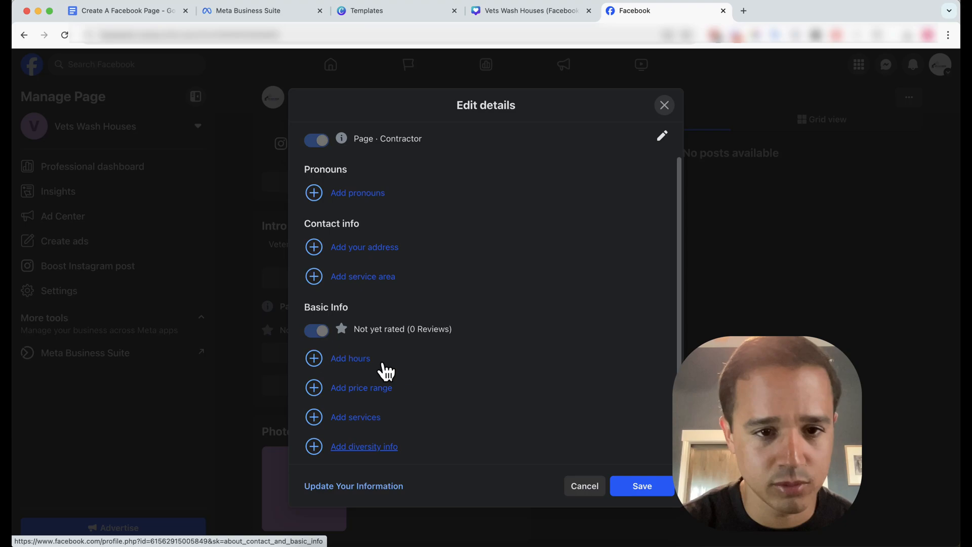
{"action": "scroll", "scroll_direction": "up", "scroll_amount": 3}
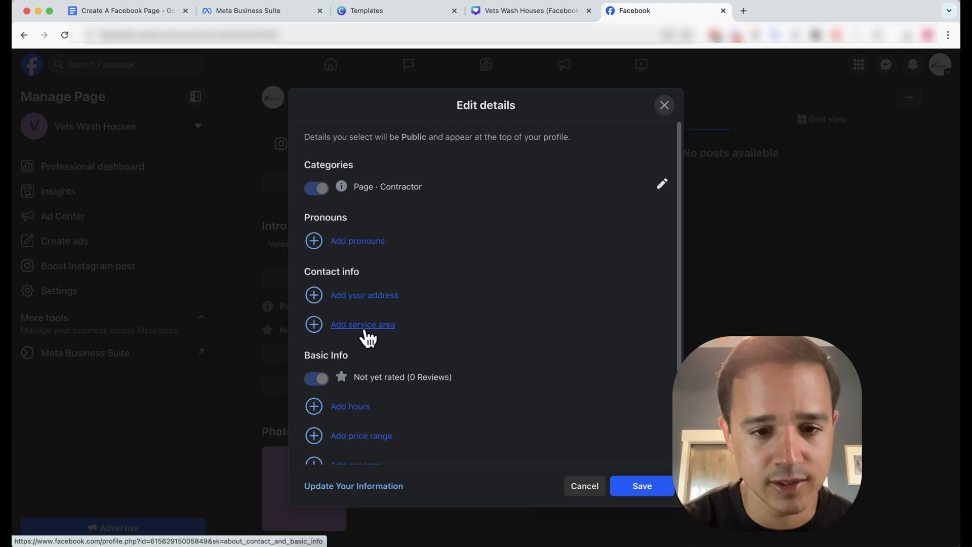
{"action": "mouse_move", "coordinate": [453, 365]}
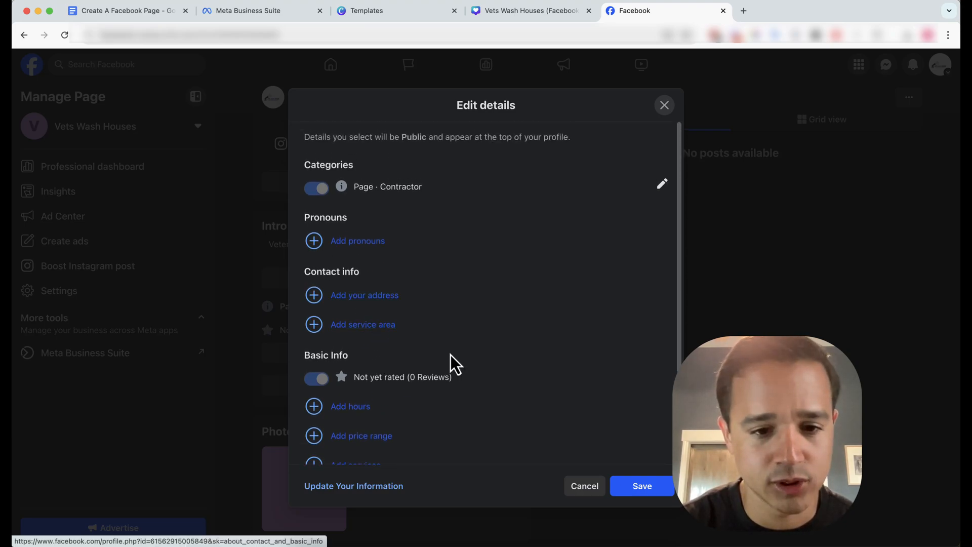
{"action": "scroll", "scroll_direction": "down", "scroll_amount": 3}
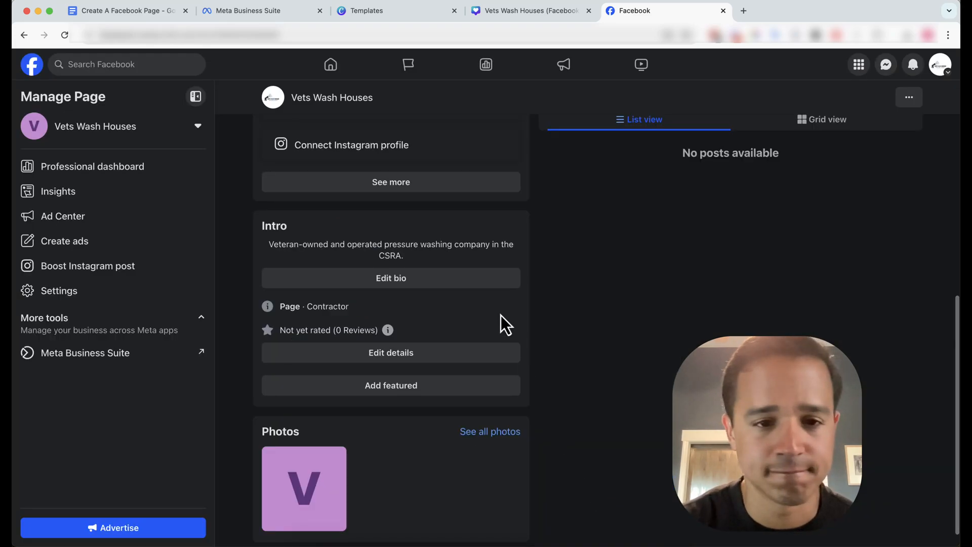
{"action": "scroll", "scroll_direction": "up", "scroll_amount": 3}
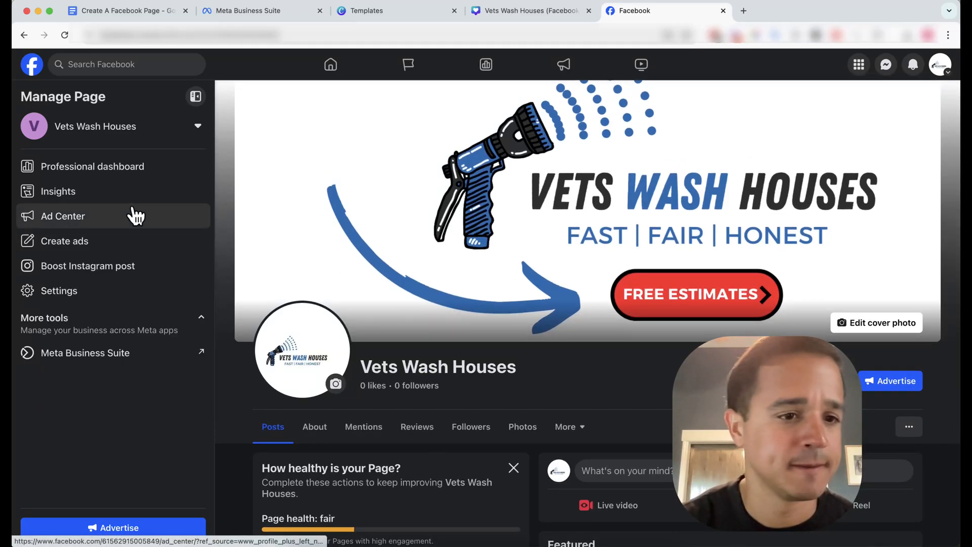
Go to the Page details settings from the Vets Wash Houses Page's Settings
{"action": "left_click", "coordinate": [62, 215]}
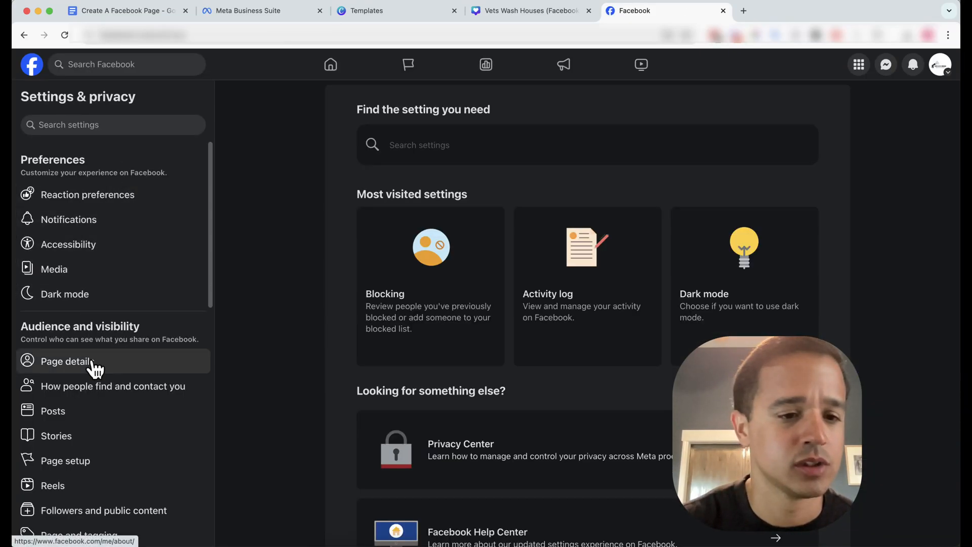
{"action": "left_click", "coordinate": [65, 361]}
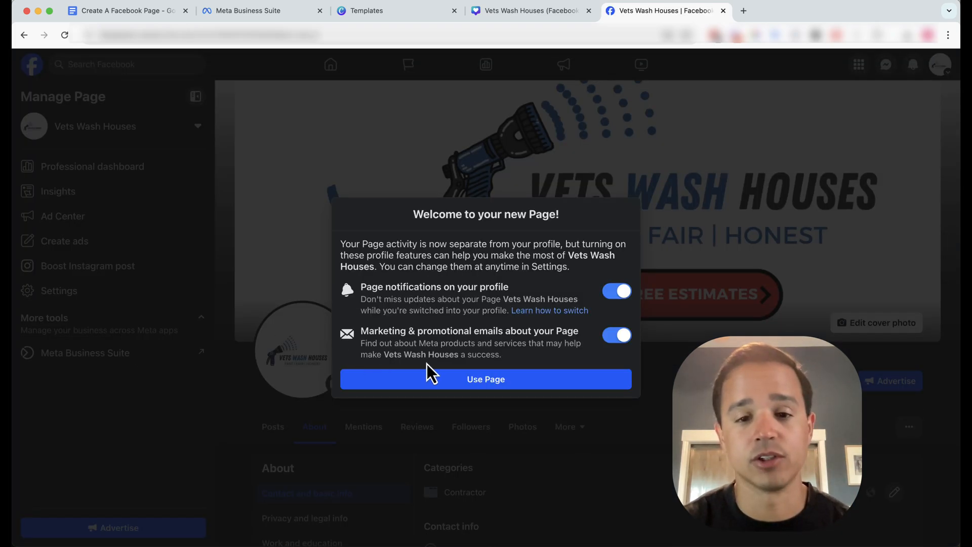
Turn off Page notifications and marketing emails in the Welcome dialog and confirm Use Page
{"action": "left_click", "coordinate": [616, 290]}
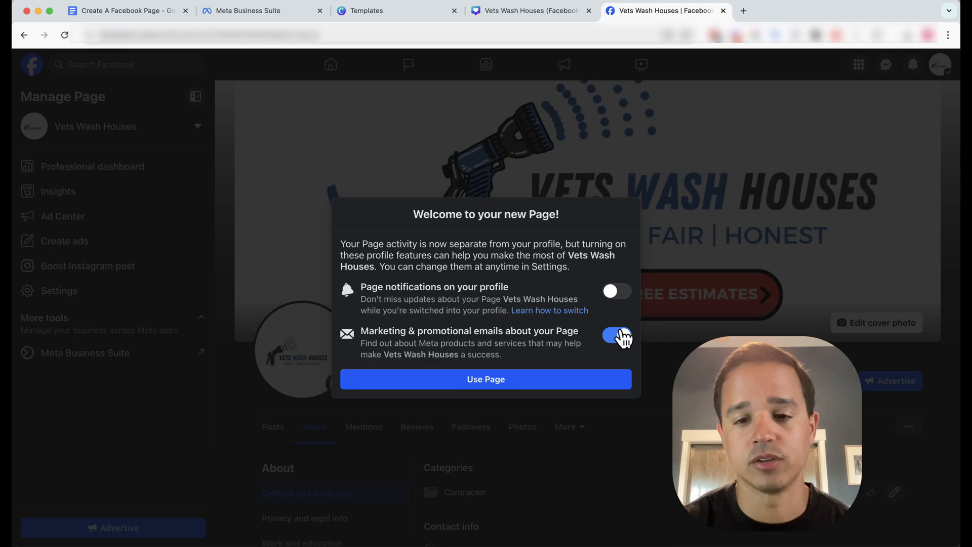
{"action": "left_click", "coordinate": [617, 335]}
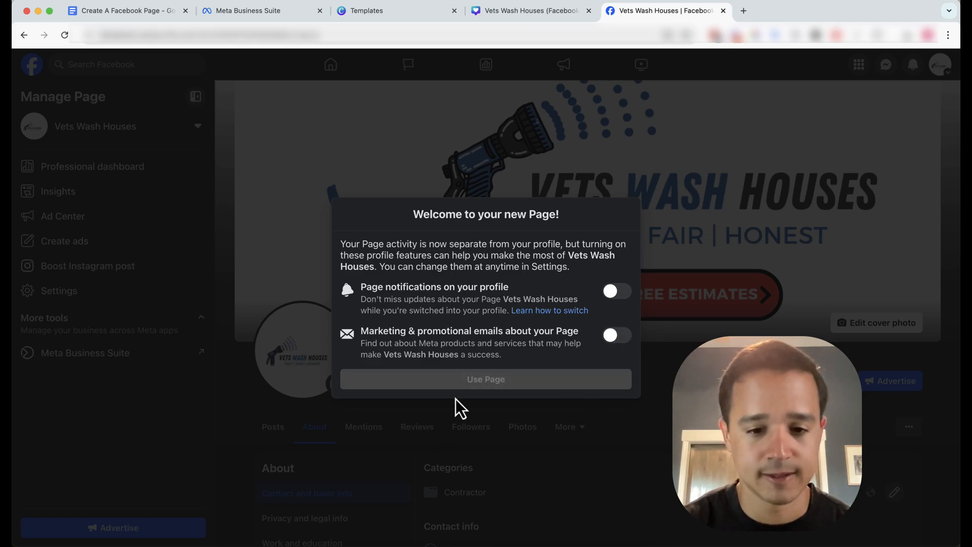
{"action": "left_click", "coordinate": [485, 378]}
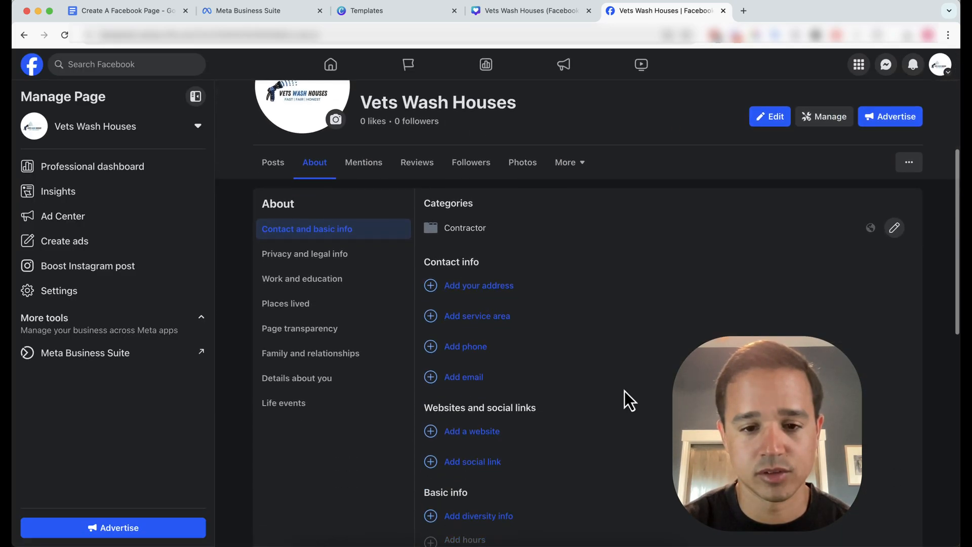
{"action": "left_click", "coordinate": [464, 347]}
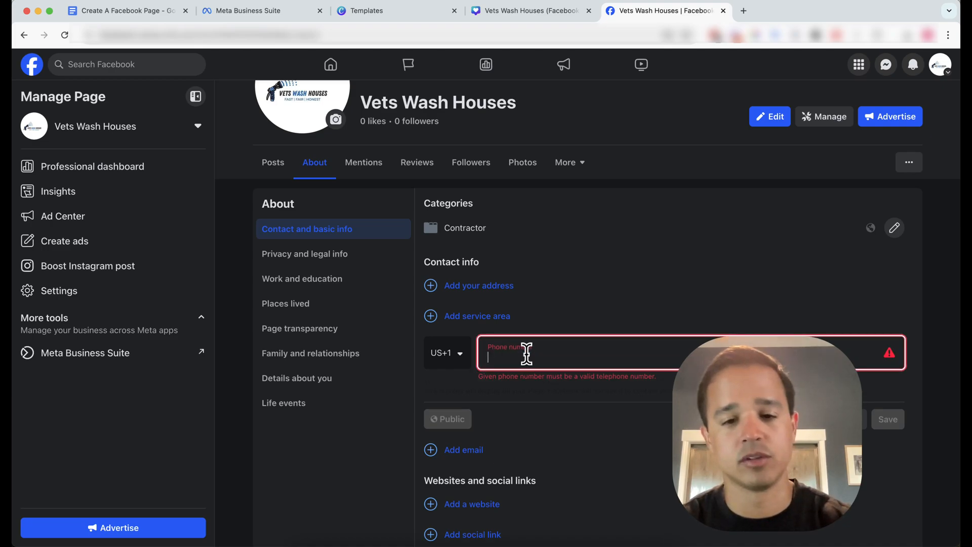
{"action": "type", "text": "(833) 359-3417"}
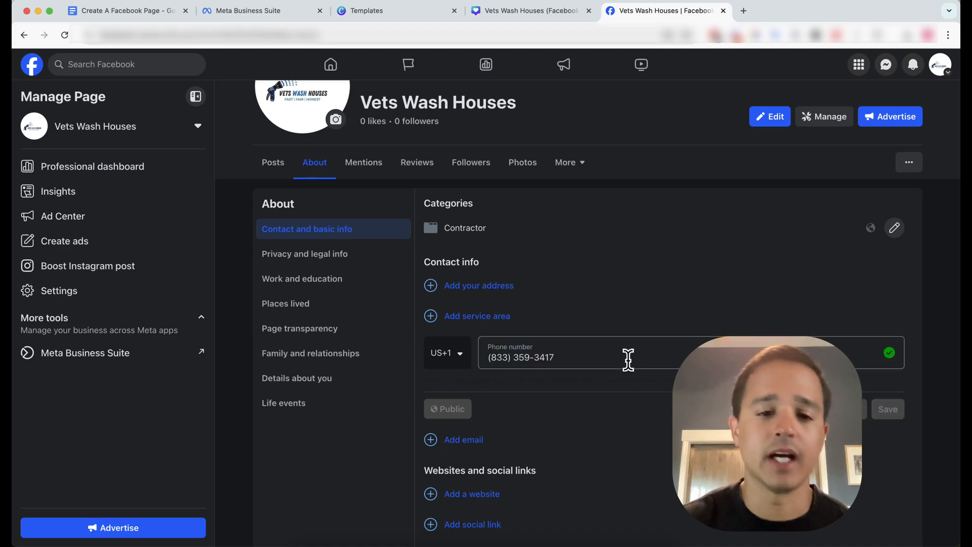
{"action": "scroll", "scroll_direction": "down", "scroll_amount": 3}
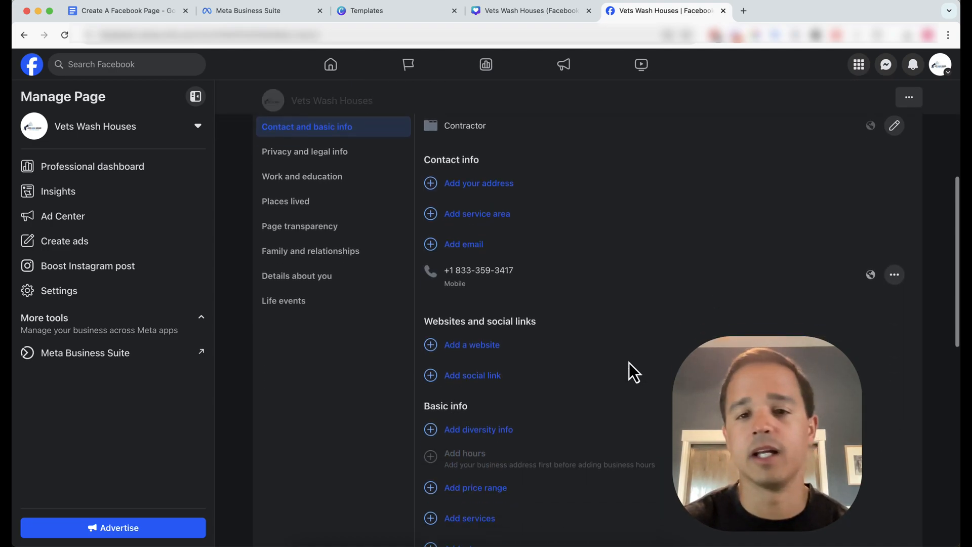
{"action": "scroll", "scroll_direction": "up", "scroll_amount": 3}
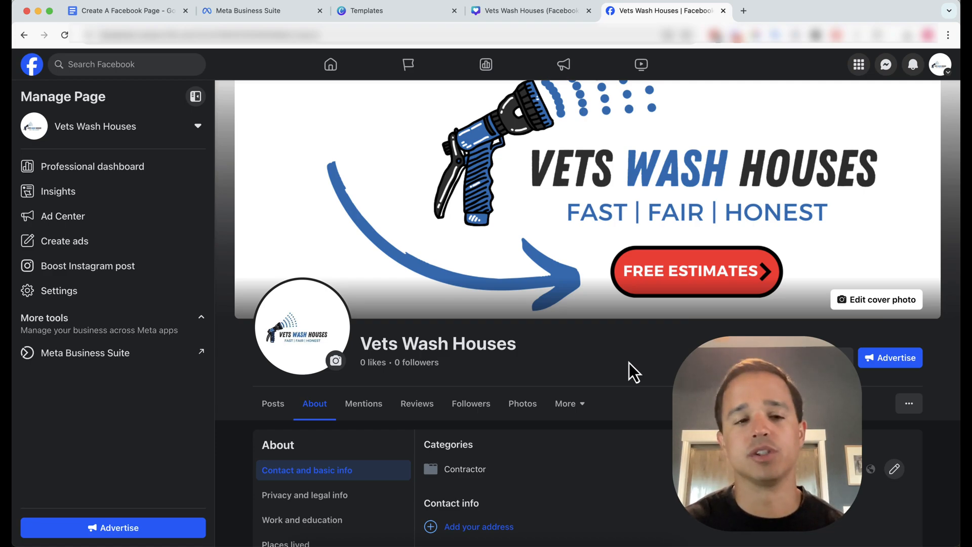
{"action": "scroll", "scroll_direction": "down", "scroll_amount": 3}
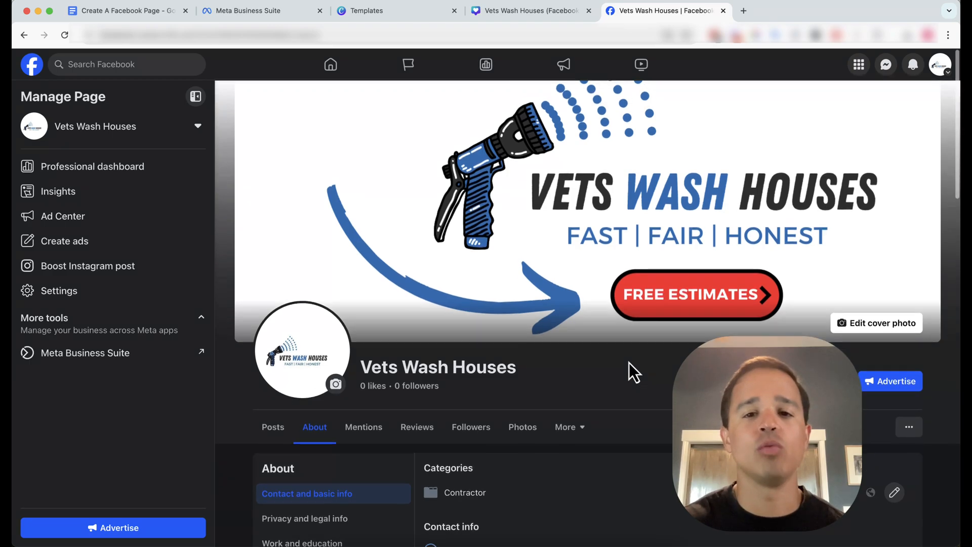